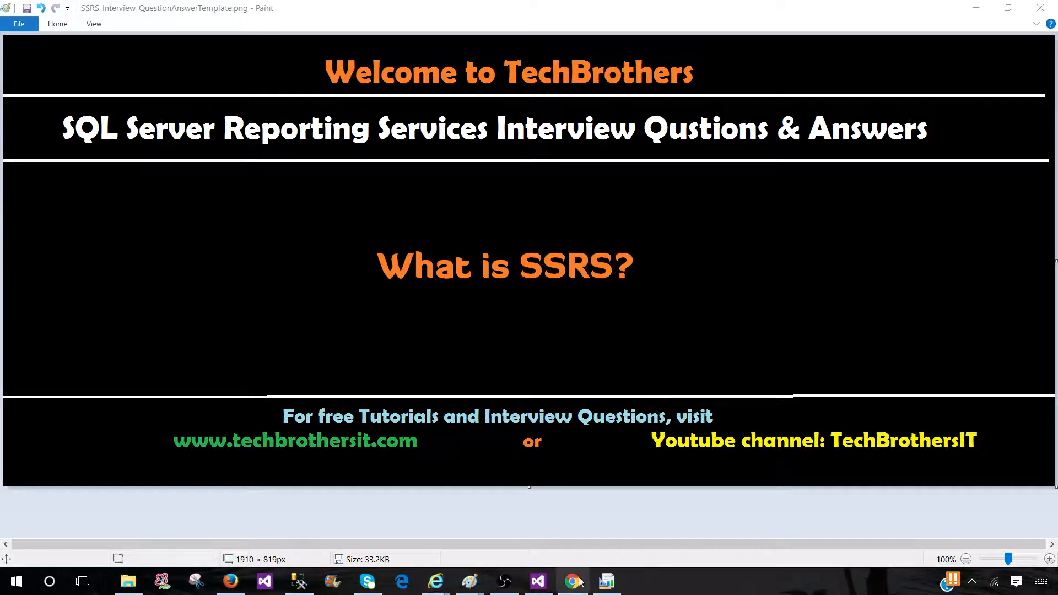
# Step: Switch to Chrome and open the blog's SSRS INTERVIEW QUESTIONS list
pyautogui.click(571, 580)
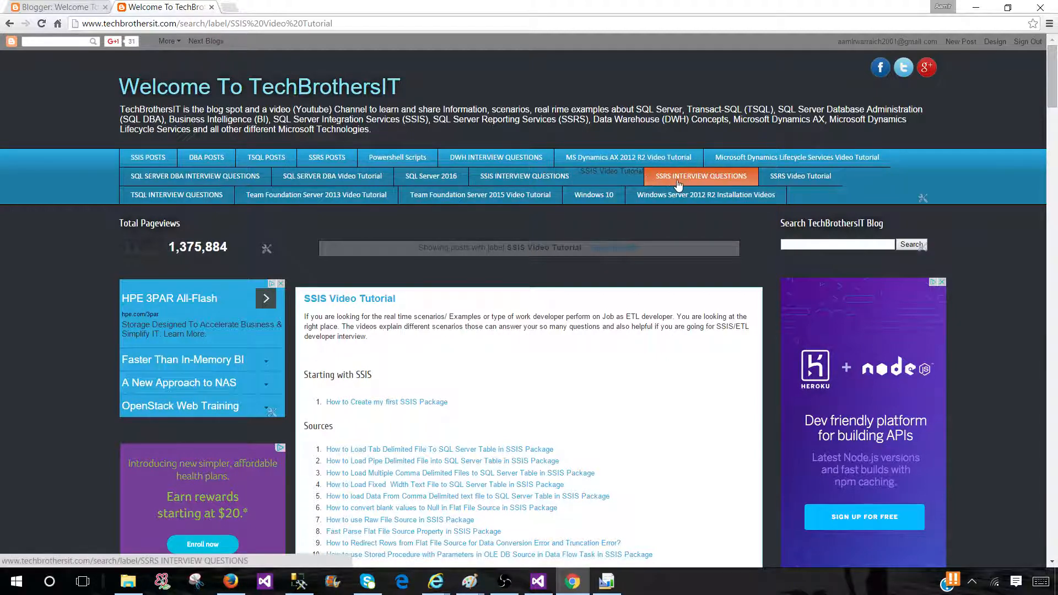
pyautogui.click(700, 176)
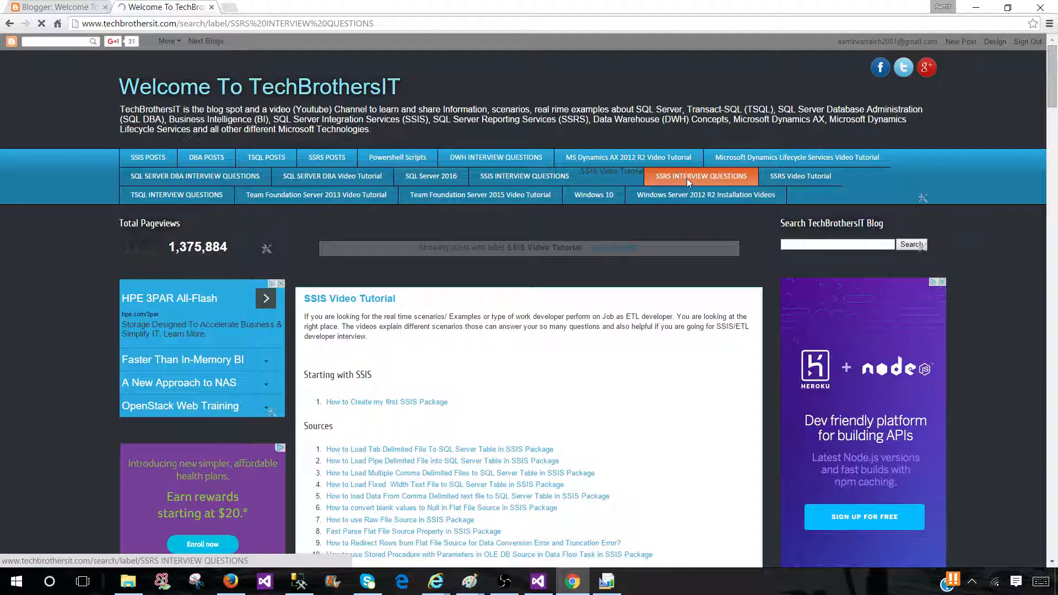
pyautogui.click(700, 176)
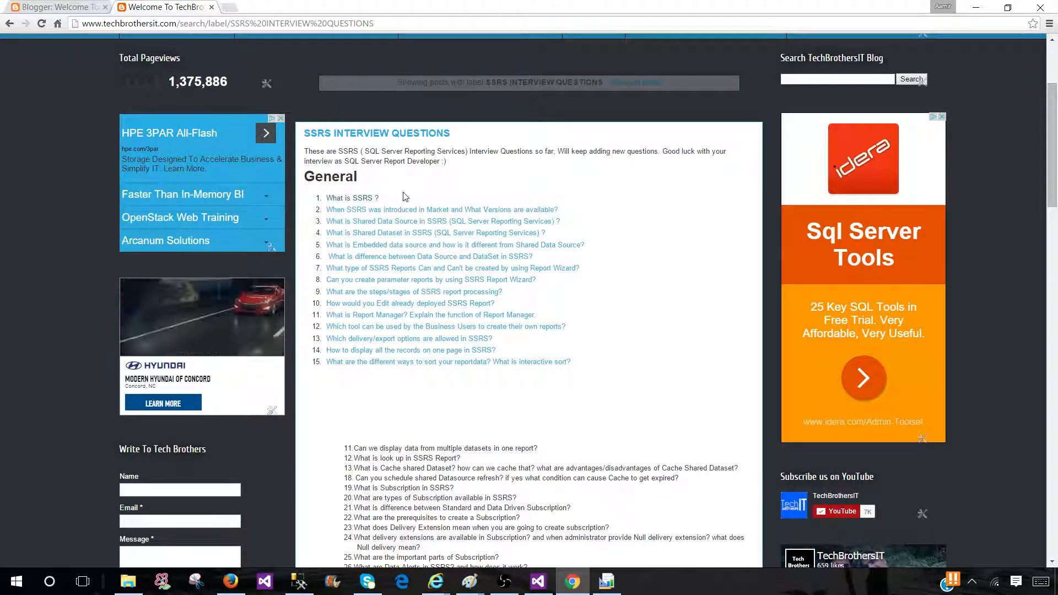
pyautogui.scroll(-3)
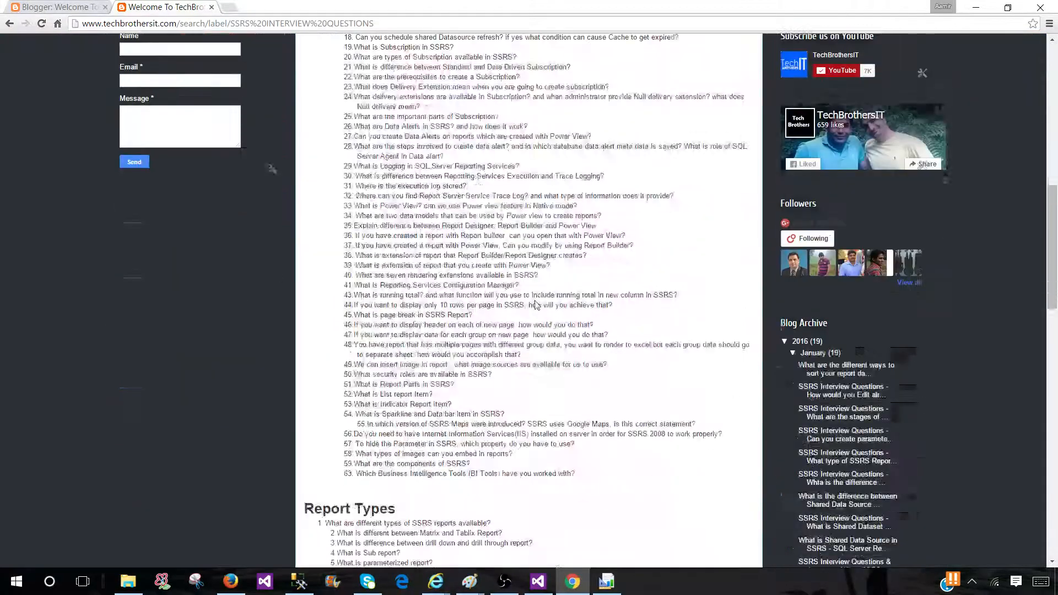
pyautogui.scroll(-3)
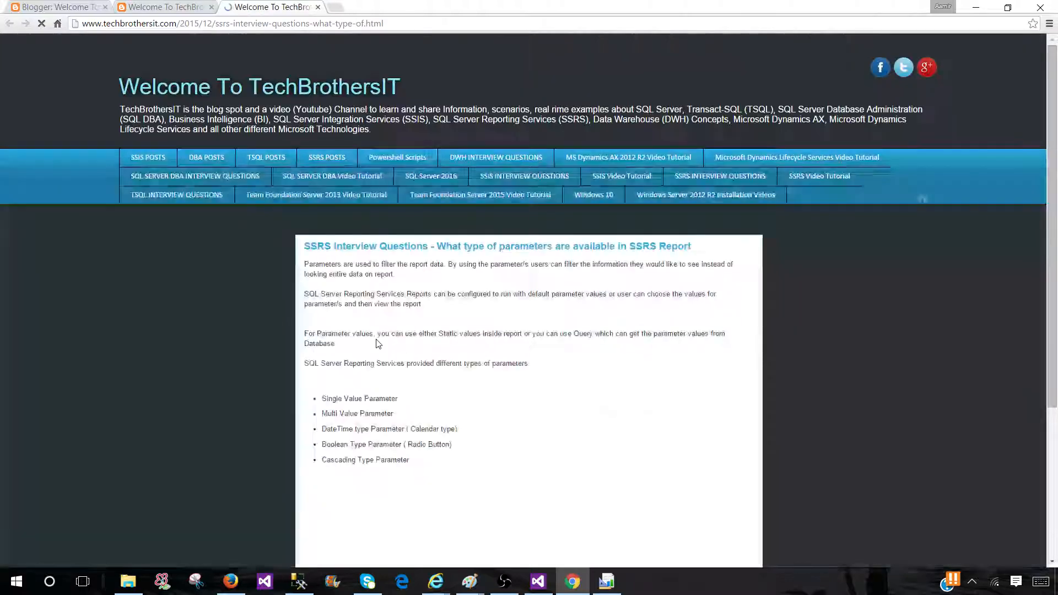
# Step: Scroll through the 'What type of parameters are available in SSRS Report' post's five parameter types
pyautogui.scroll(-3)
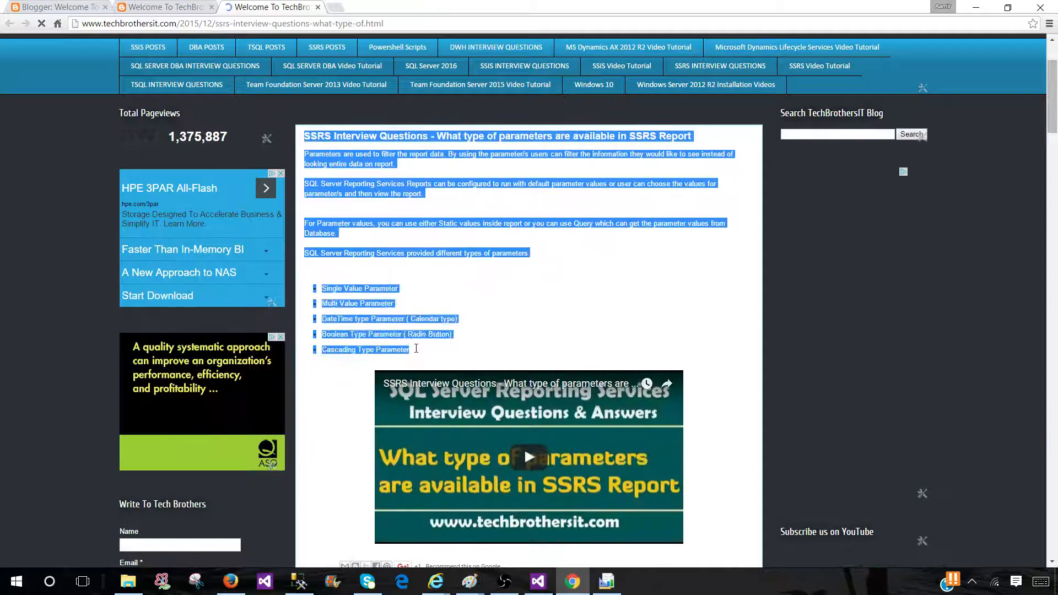
pyautogui.scroll(-3)
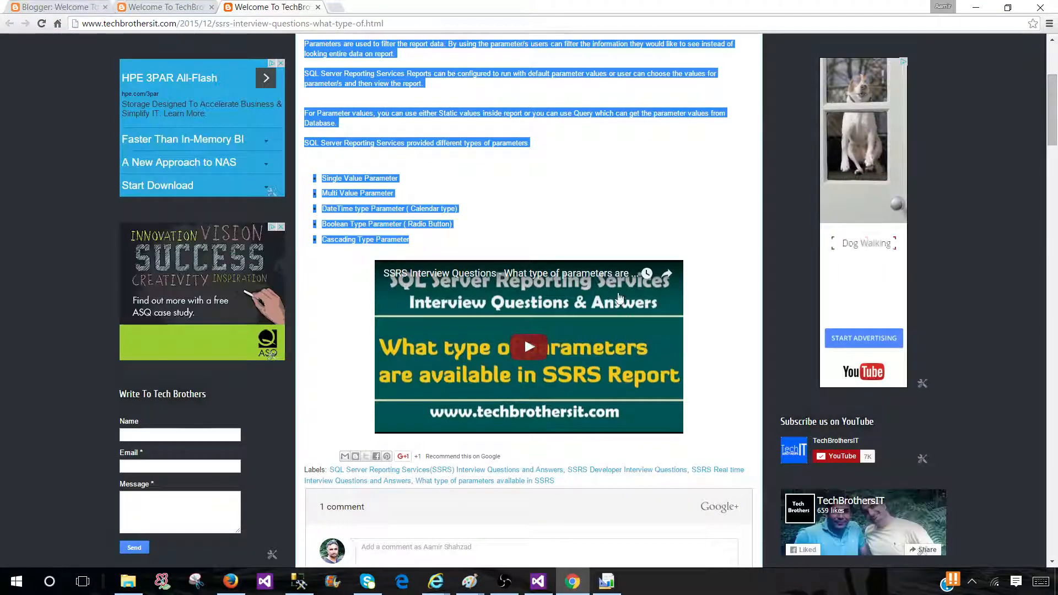
pyautogui.click(515, 212)
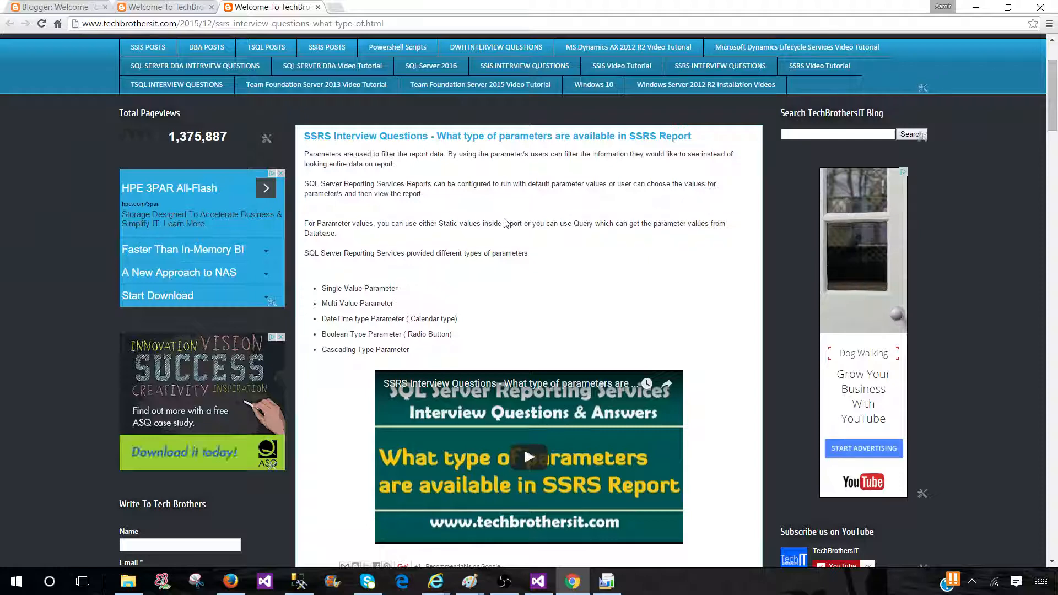
pyautogui.scroll(-3)
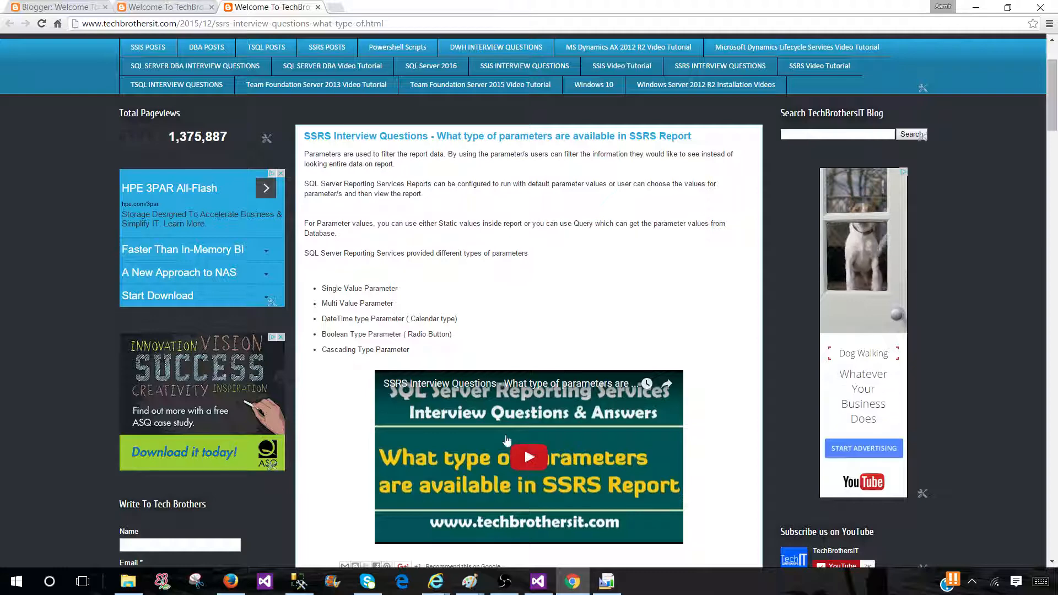
pyautogui.moveTo(476, 263)
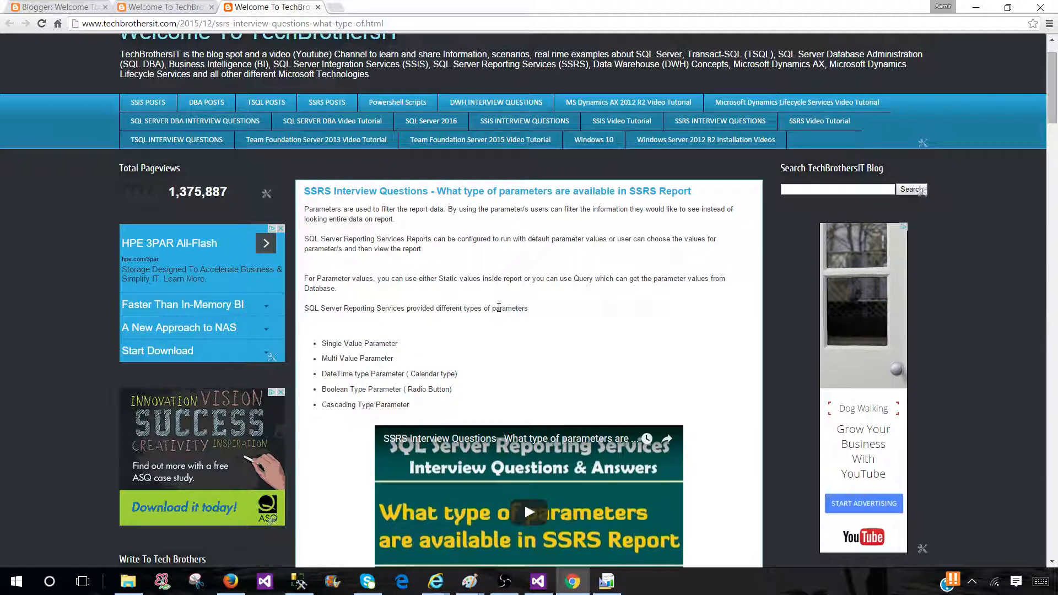
pyautogui.scroll(-3)
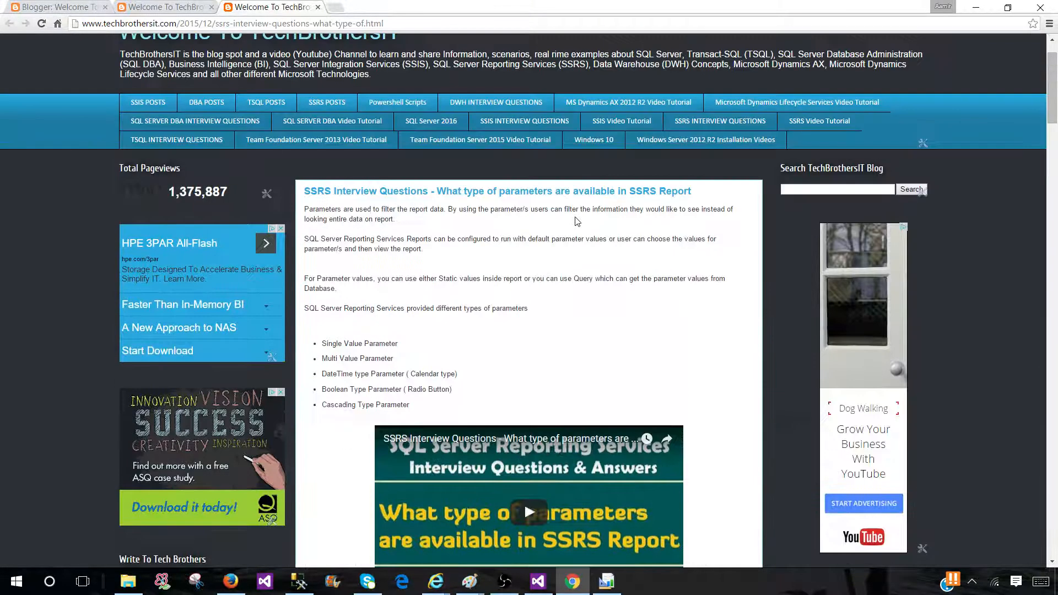
pyautogui.moveTo(602, 252)
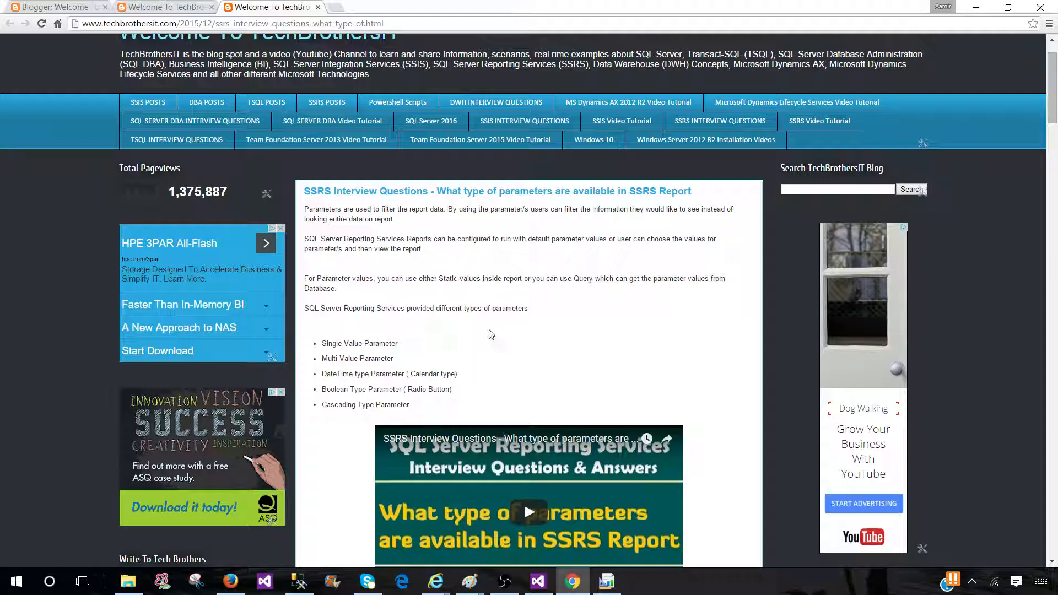
pyautogui.moveTo(609, 345)
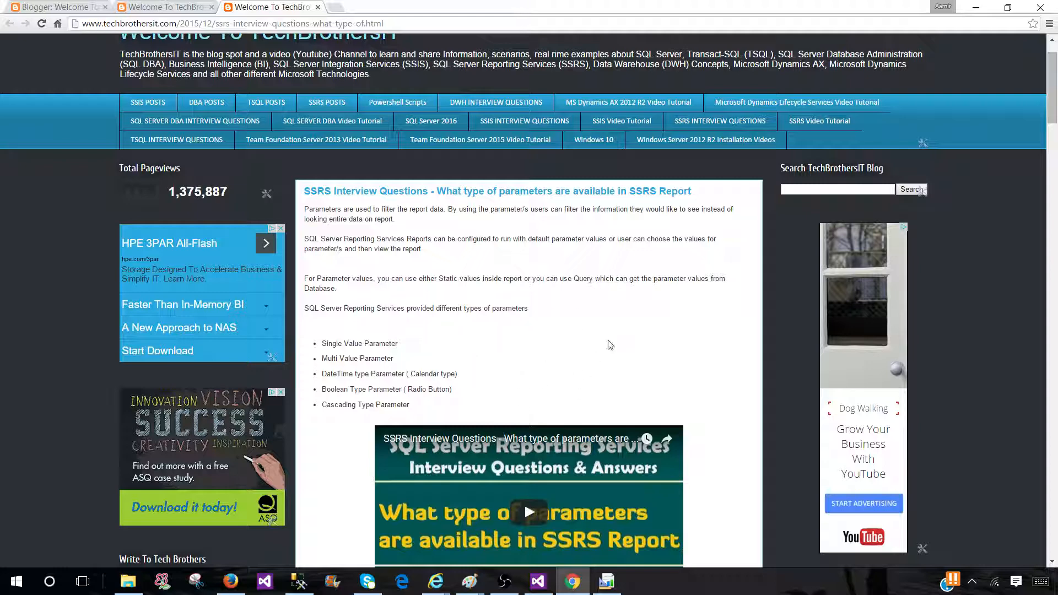
# Step: Return to the SSRS Interview Questions list and read the 'What is SSRS ?' post
pyautogui.click(719, 121)
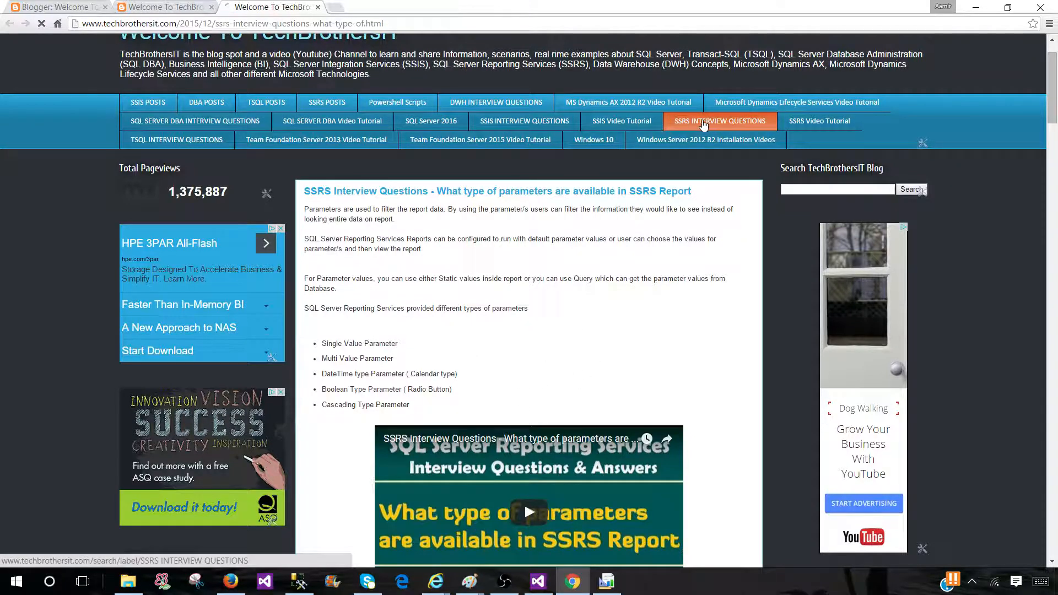
pyautogui.click(719, 121)
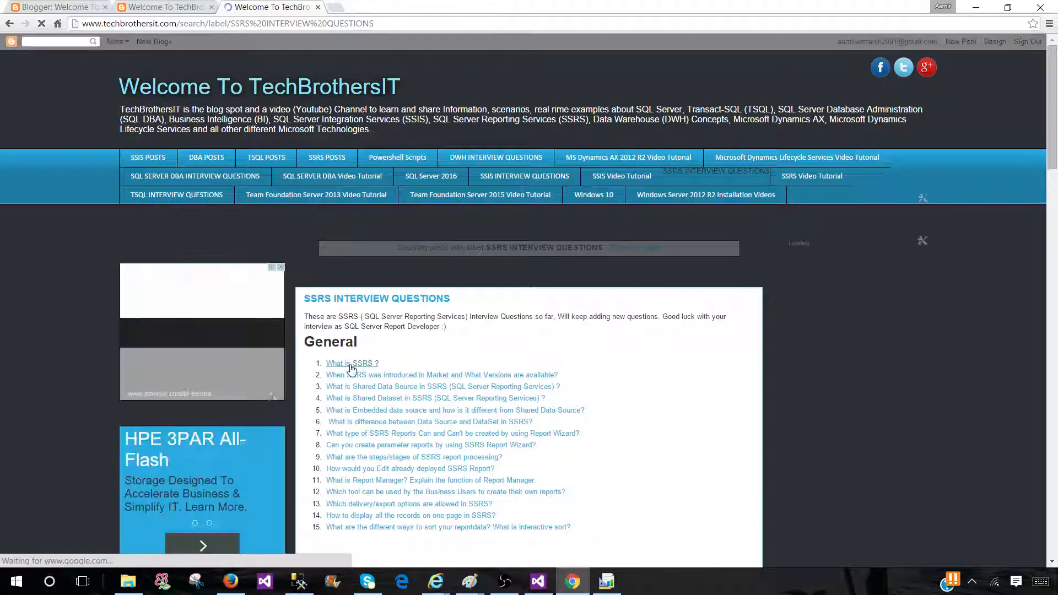
pyautogui.click(351, 363)
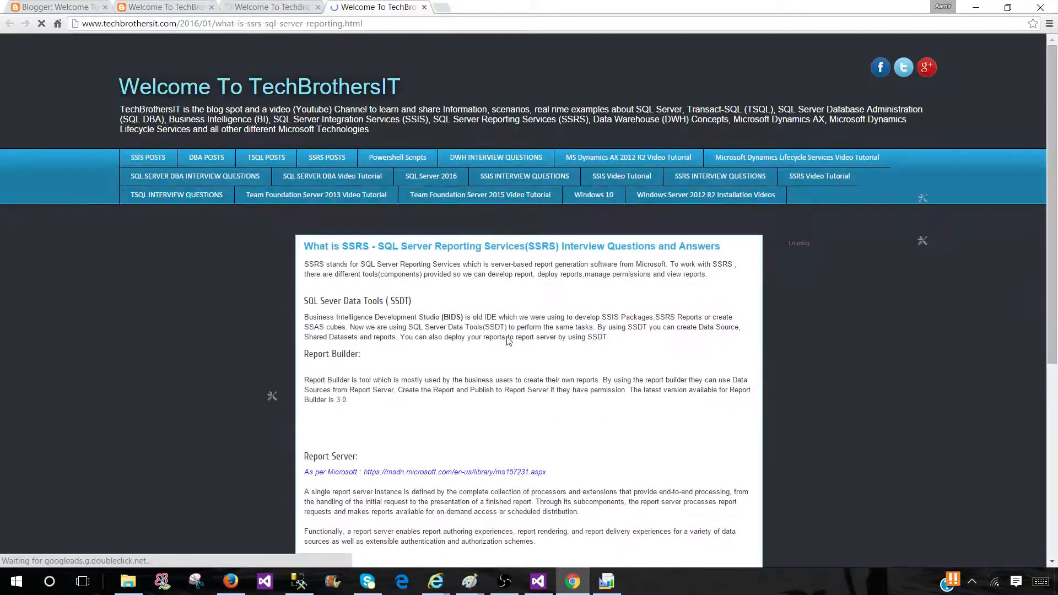
pyautogui.scroll(-3)
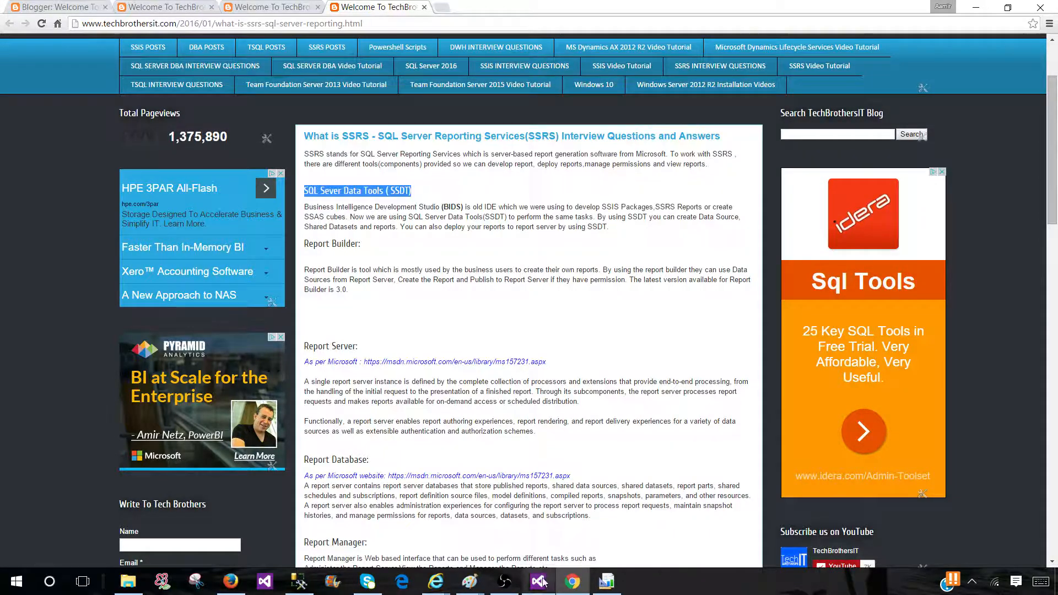
# Step: Switch to Visual Studio, cancel a new project, and select Report Project1's Reports folder
pyautogui.click(538, 580)
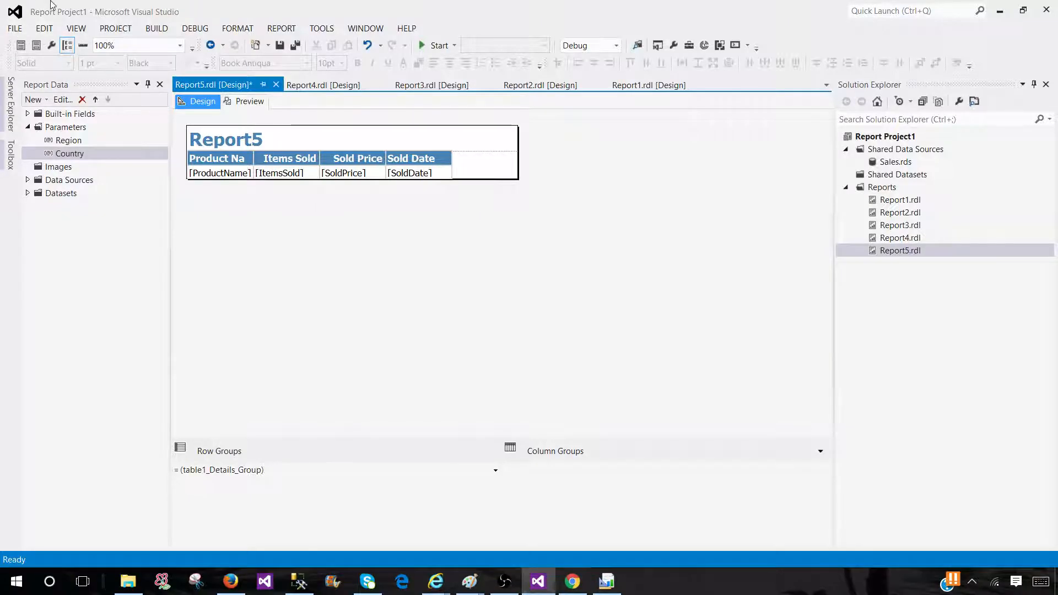
pyautogui.click(14, 28)
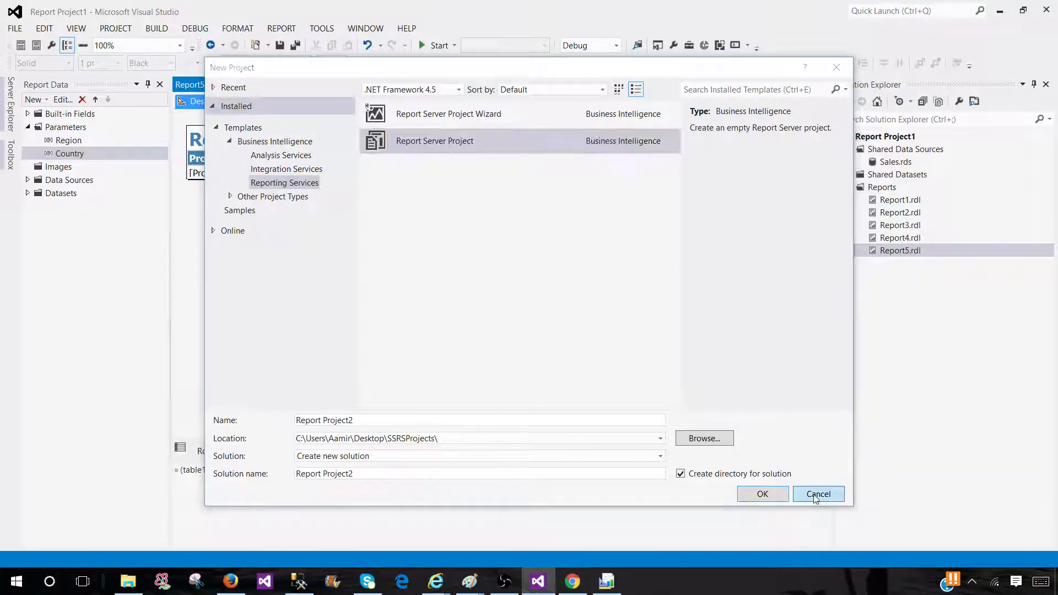
pyautogui.click(817, 494)
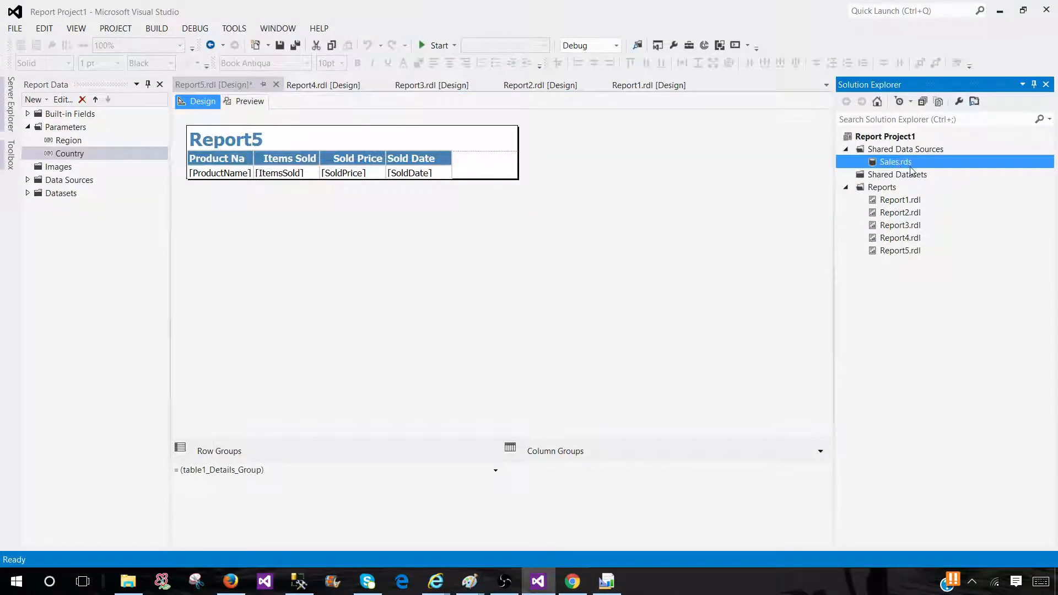
pyautogui.click(882, 187)
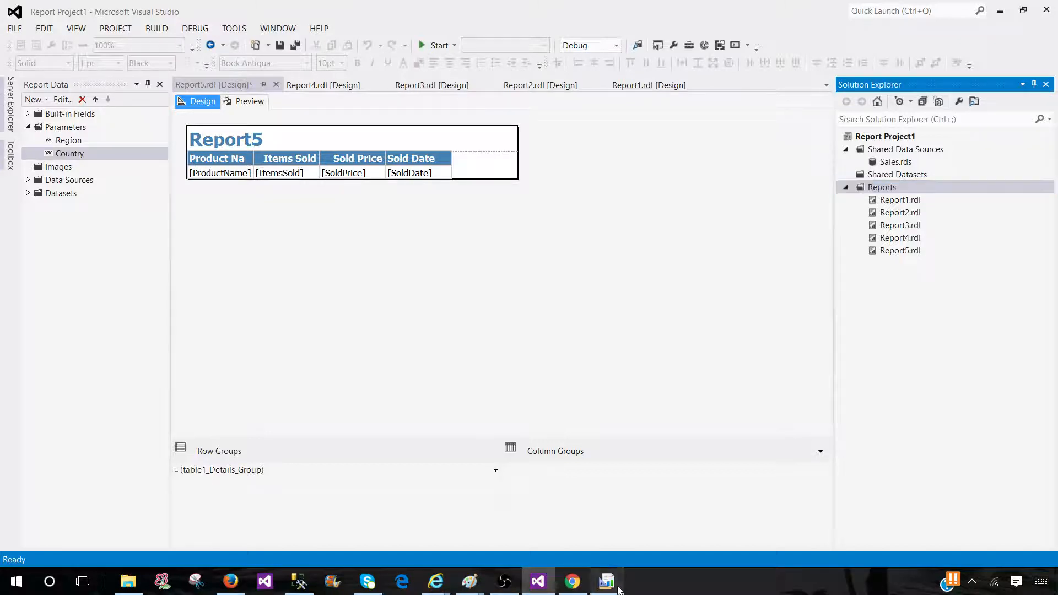
# Step: Search 'report' in the Start menu and launch Report Builder 3.0
pyautogui.click(605, 580)
pyautogui.write('report')
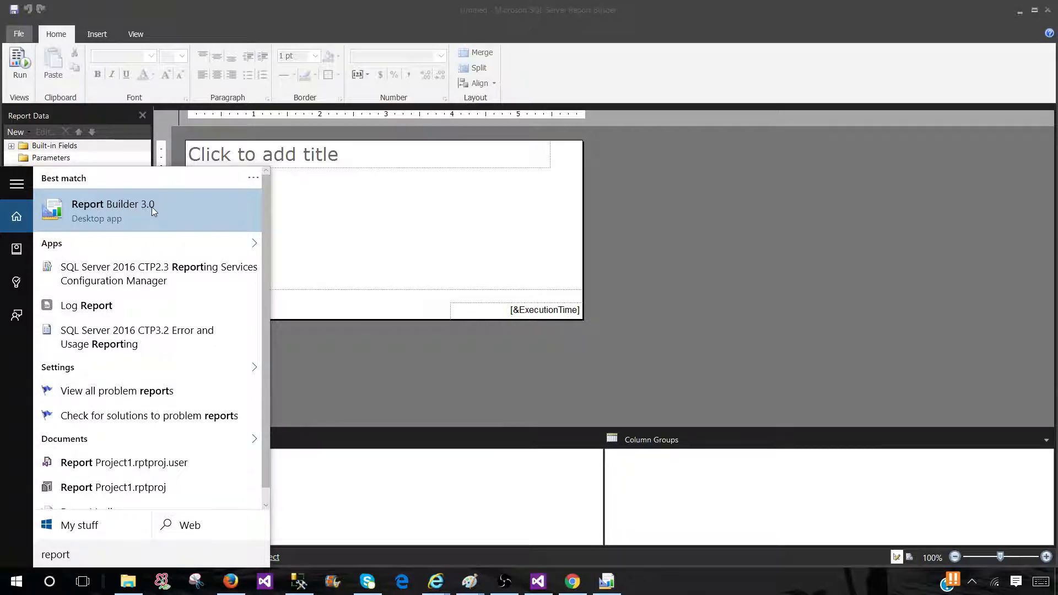
pyautogui.moveTo(156, 212)
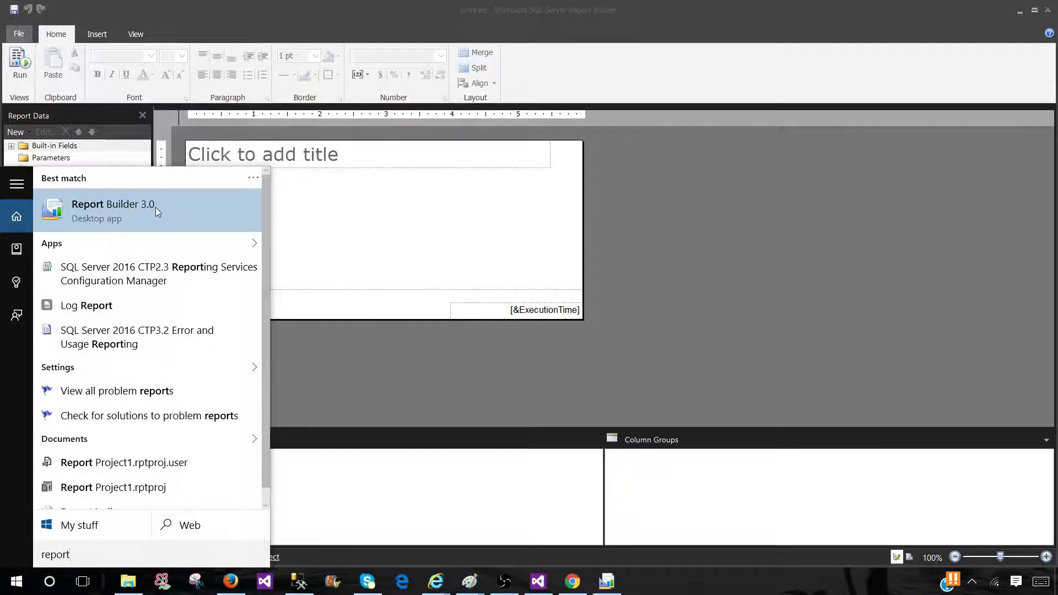
pyautogui.click(112, 210)
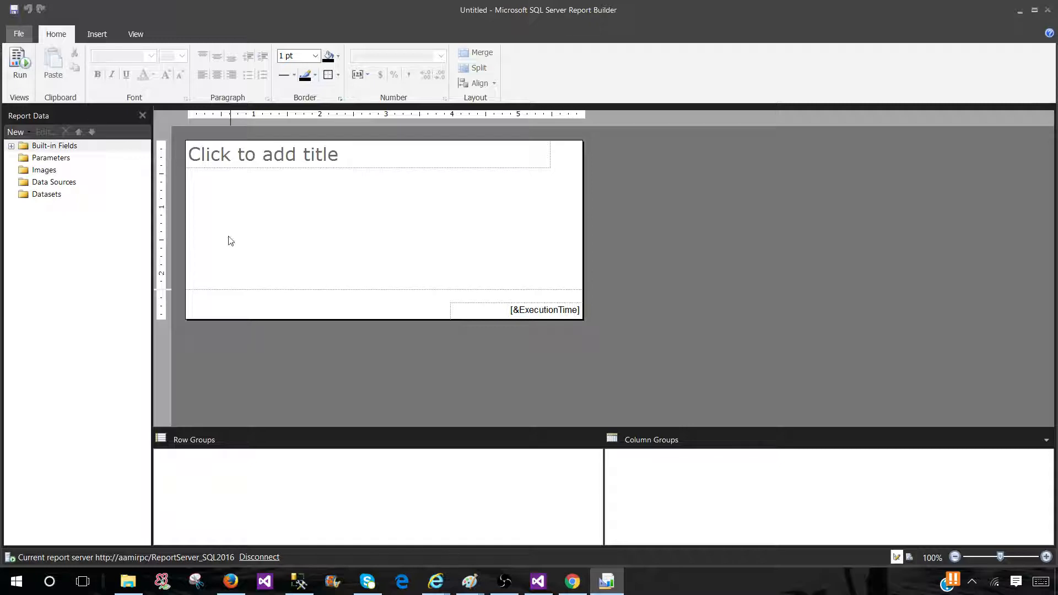
pyautogui.moveTo(606, 439)
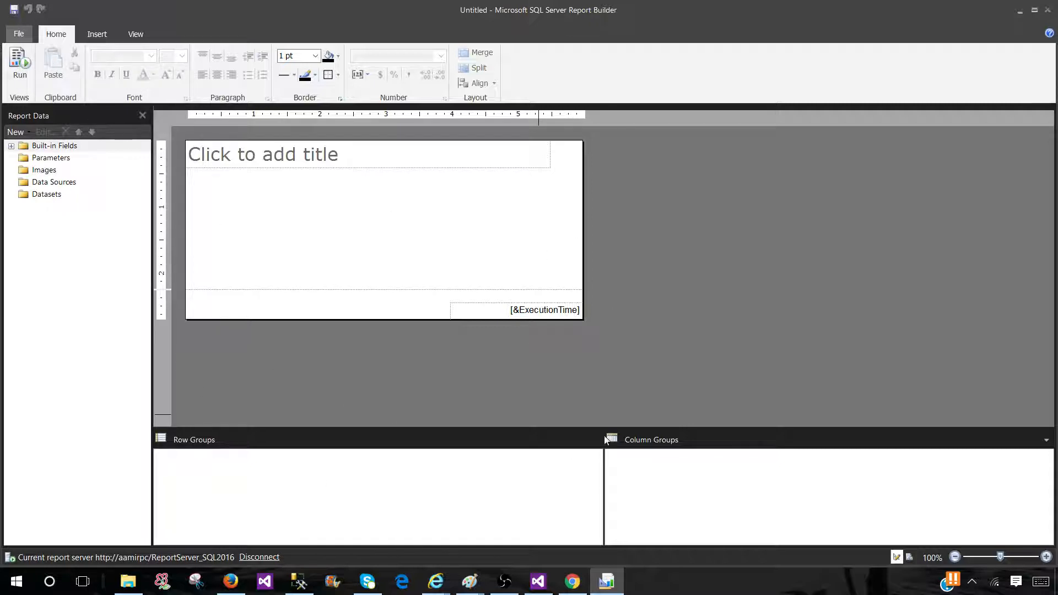
pyautogui.moveTo(546, 524)
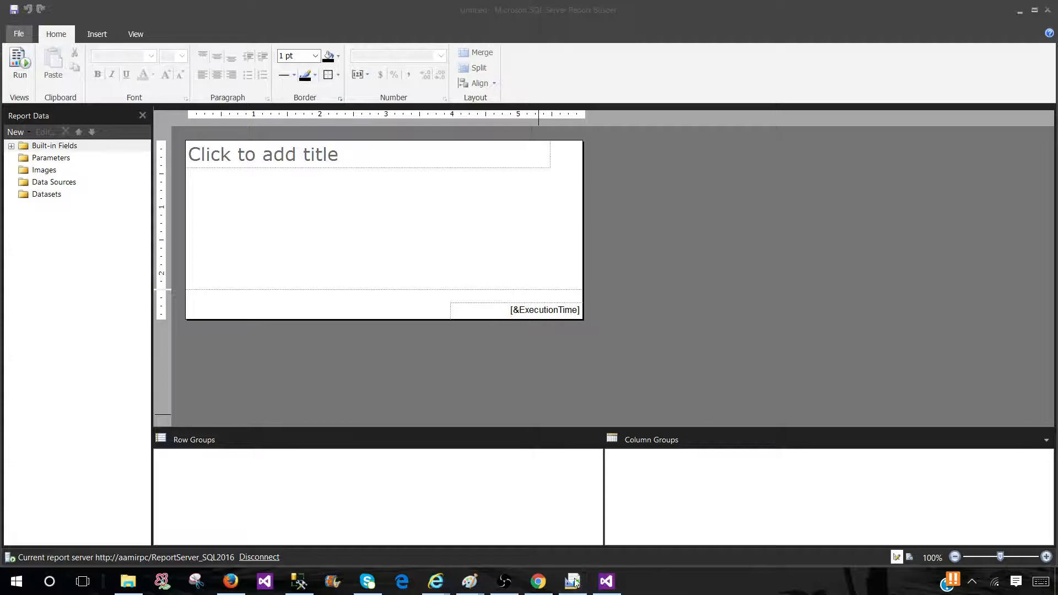
pyautogui.click(536, 581)
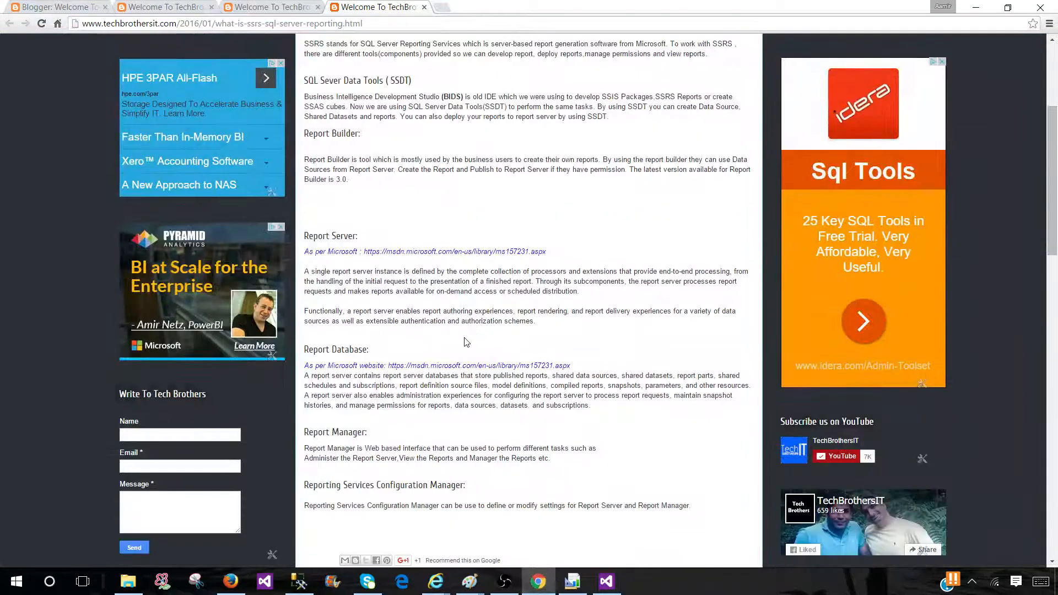
pyautogui.moveTo(304, 236); pyautogui.dragTo(426, 311)
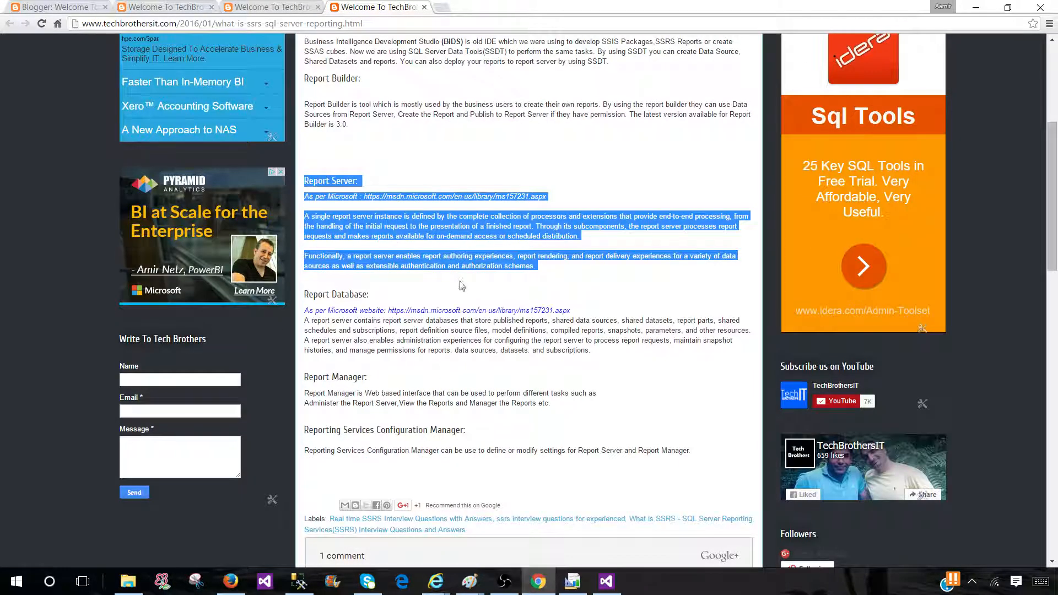
pyautogui.click(463, 280)
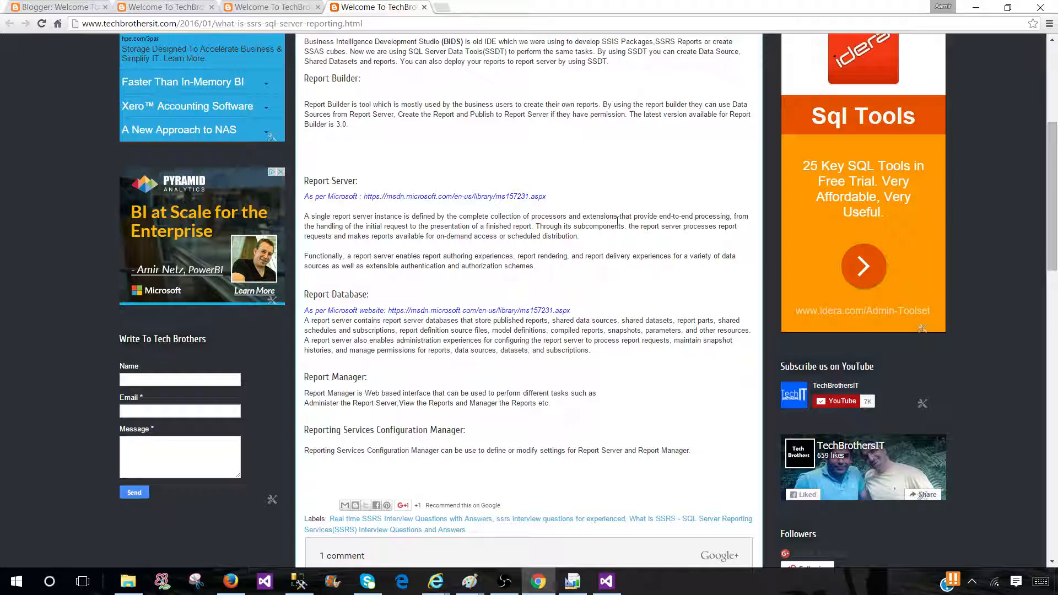
pyautogui.moveTo(720, 217)
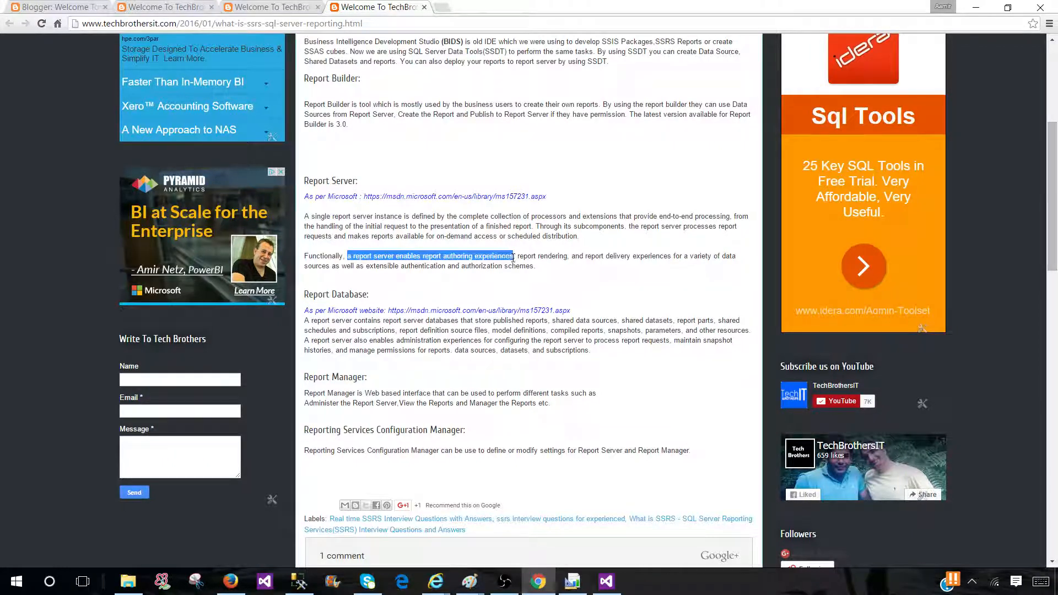
pyautogui.click(576, 255)
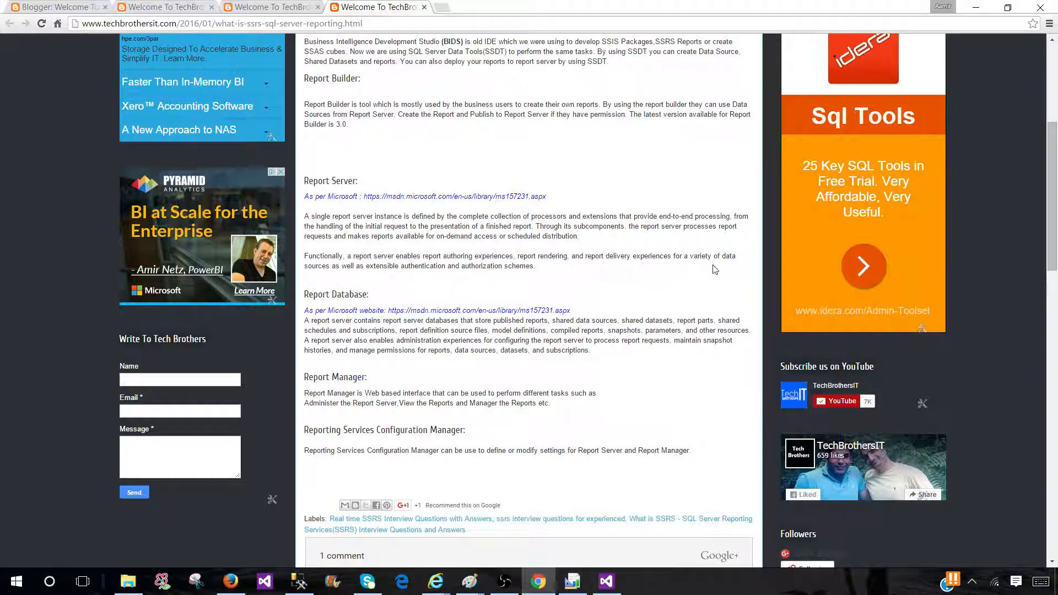
pyautogui.moveTo(351, 282)
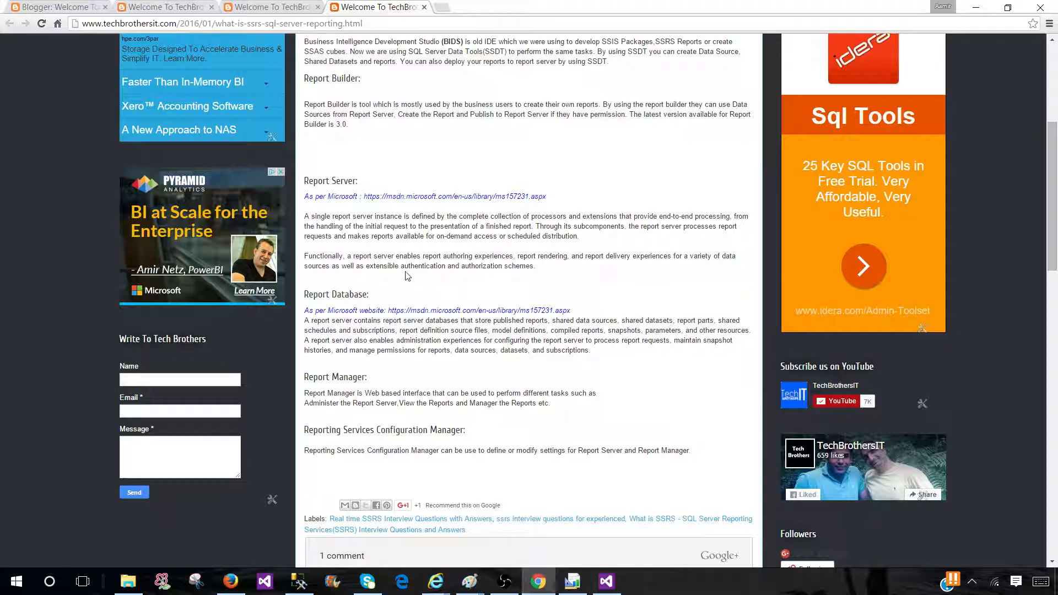
pyautogui.moveTo(545, 274)
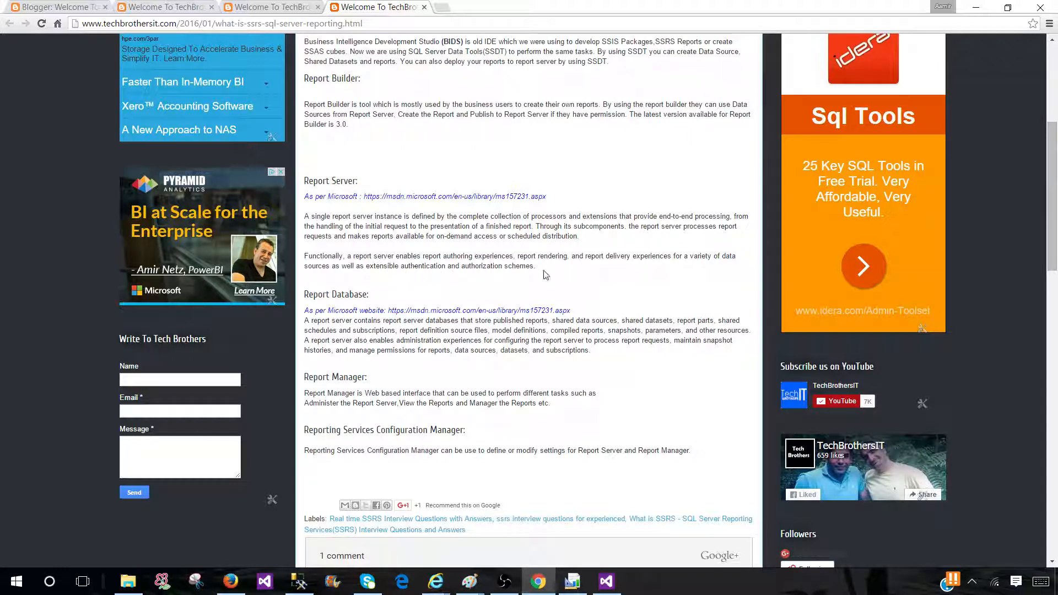
pyautogui.moveTo(304, 255); pyautogui.dragTo(533, 265)
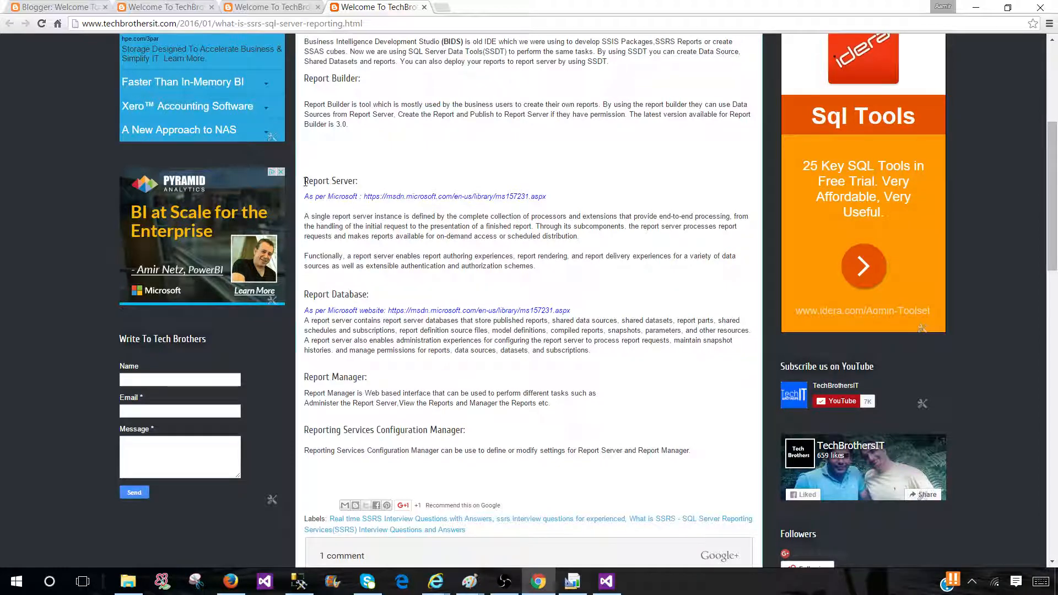
pyautogui.moveTo(304, 181); pyautogui.dragTo(540, 265)
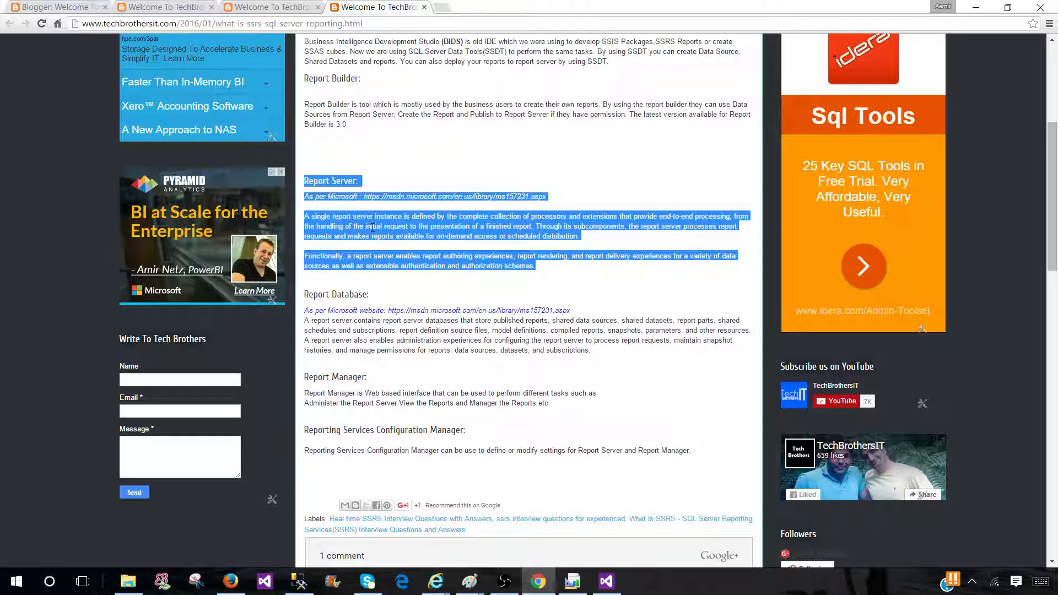
pyautogui.click(375, 302)
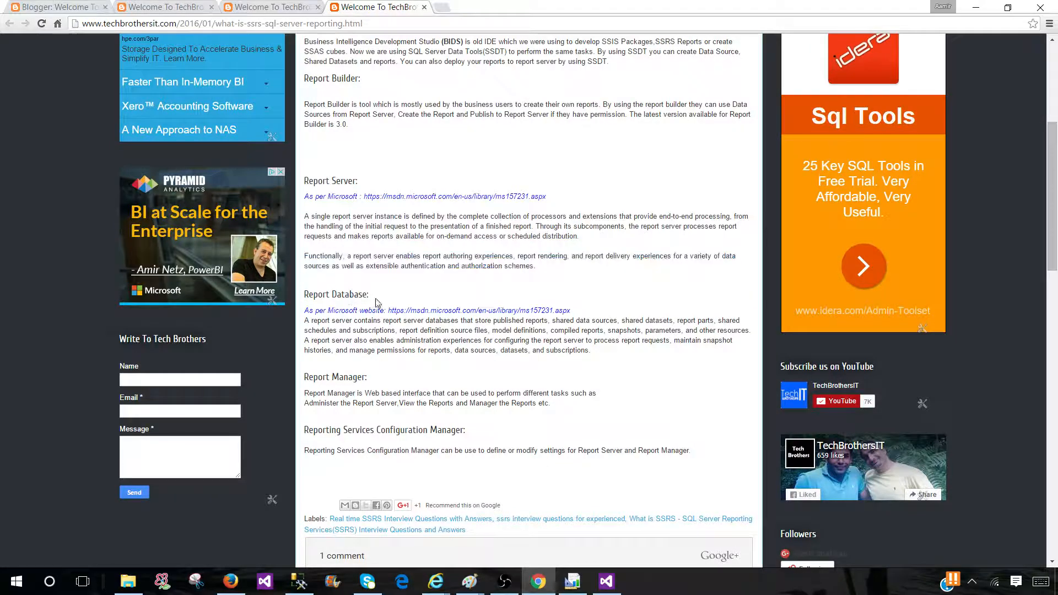
pyautogui.scroll(-3)
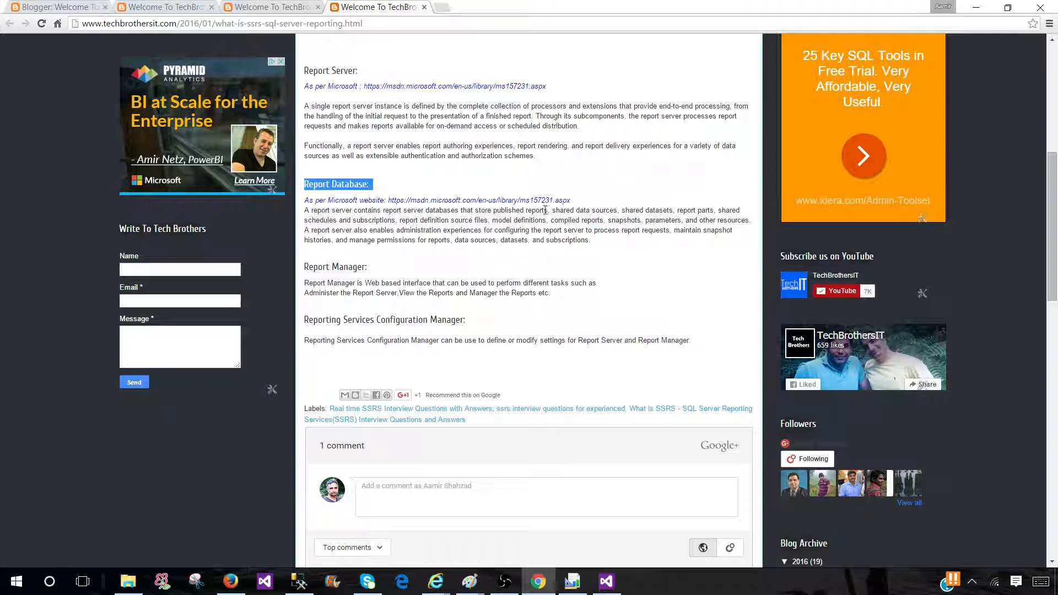
pyautogui.moveTo(354, 210); pyautogui.dragTo(547, 210)
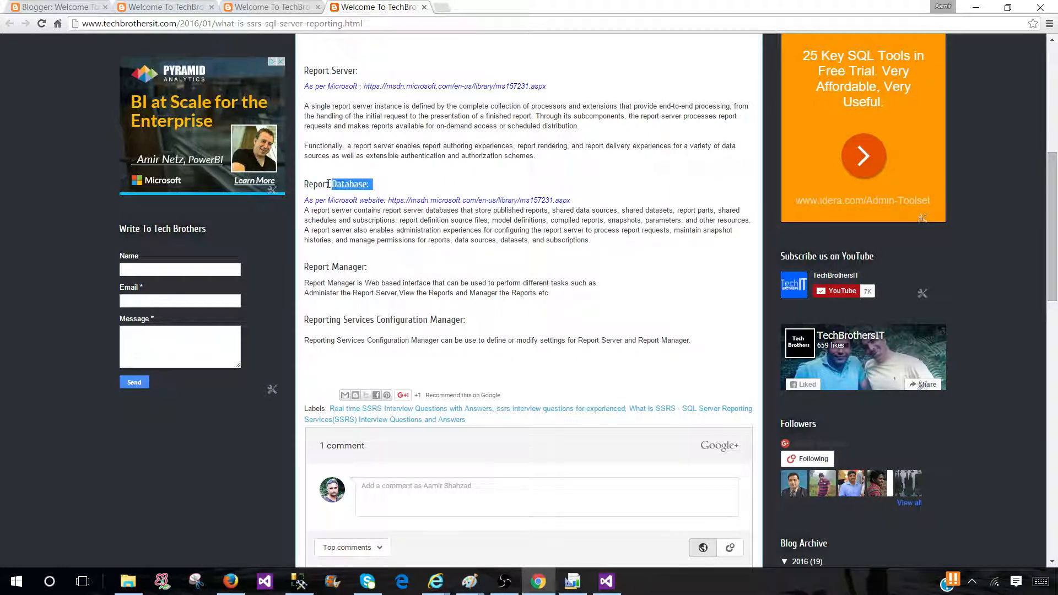
pyautogui.click(552, 210)
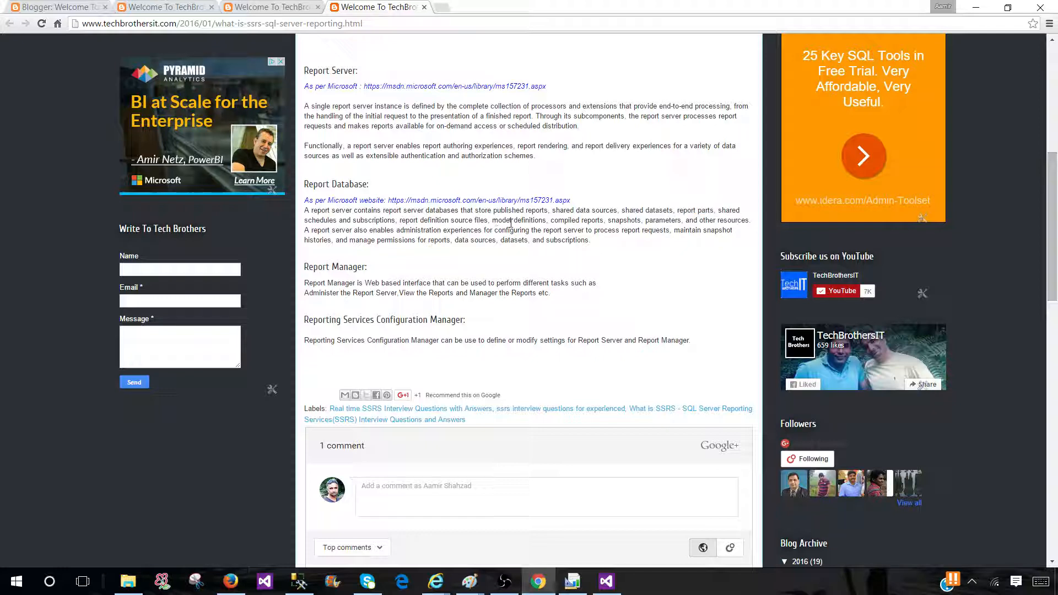
pyautogui.moveTo(624, 228)
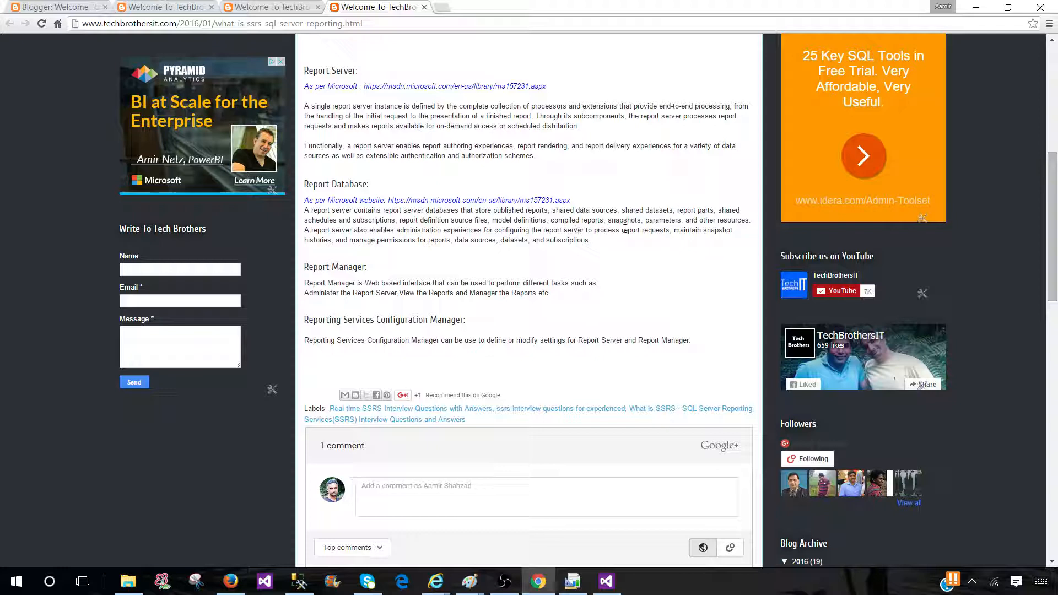
pyautogui.moveTo(716, 230)
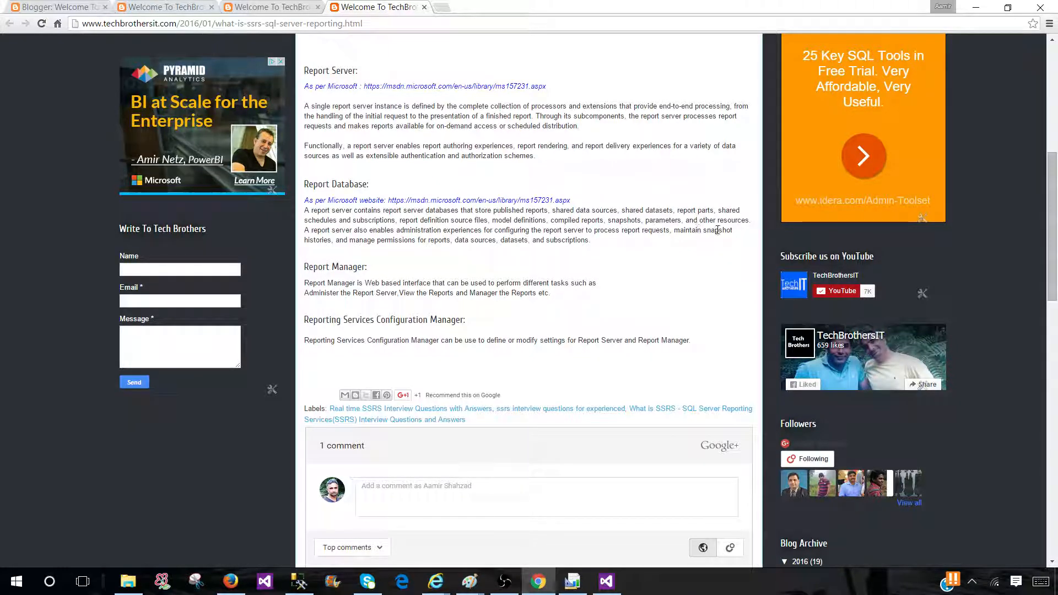
pyautogui.moveTo(526, 249)
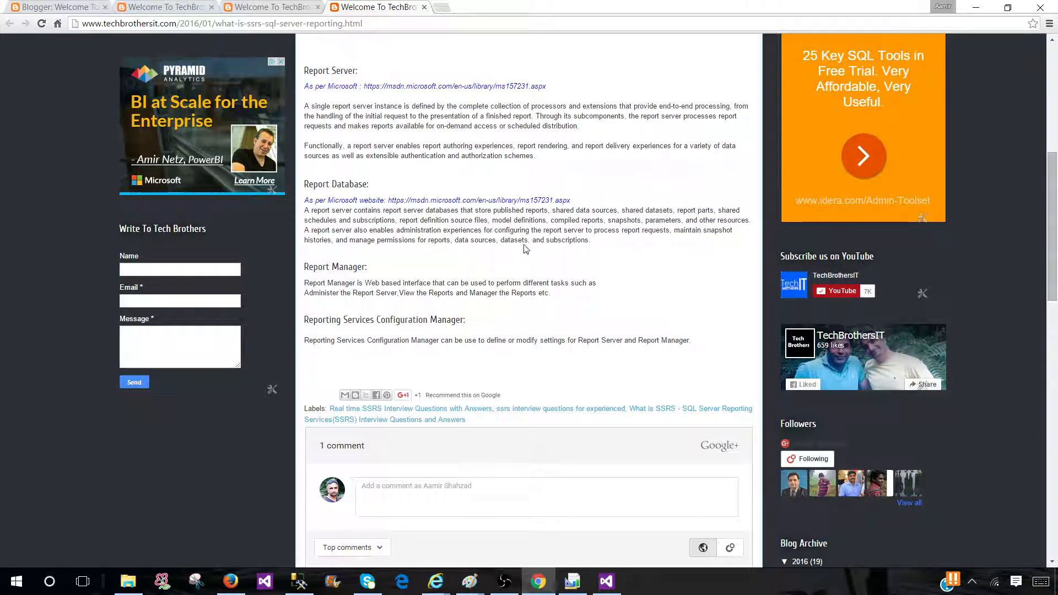
pyautogui.doubleClick(336, 183)
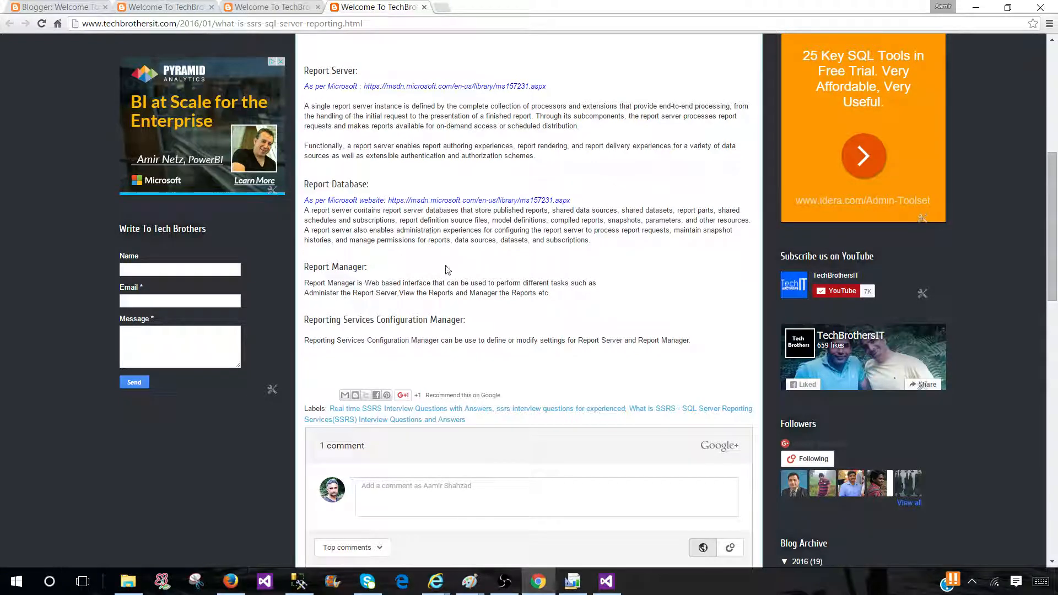
# Step: In SSMS, select the ReportServer$SQL2016 and ReportServer$SQL2016TempDB databases
pyautogui.click(297, 581)
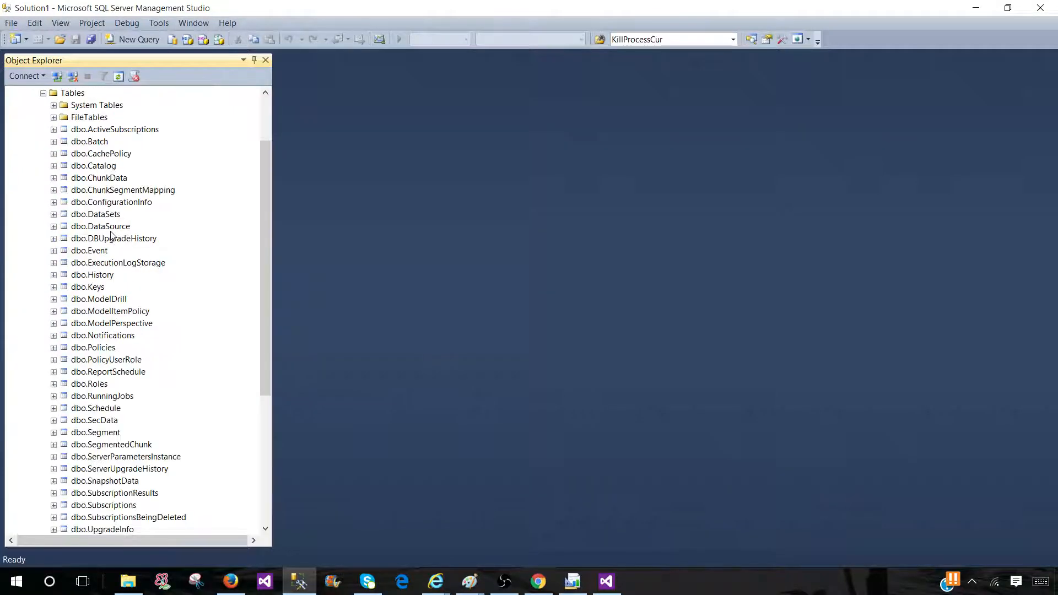
pyautogui.scroll(-3)
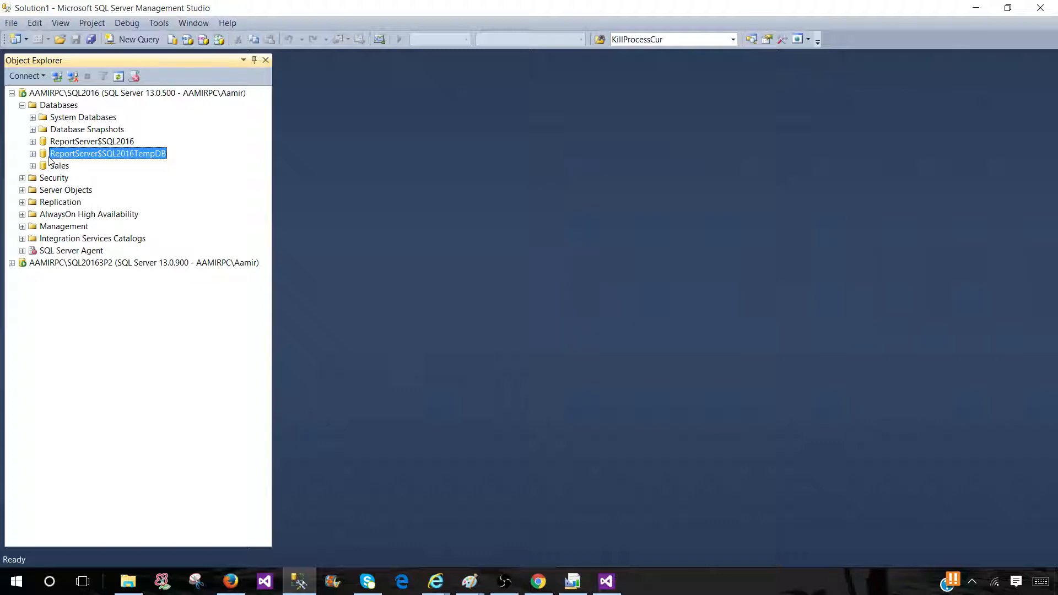
pyautogui.moveTo(9, 157)
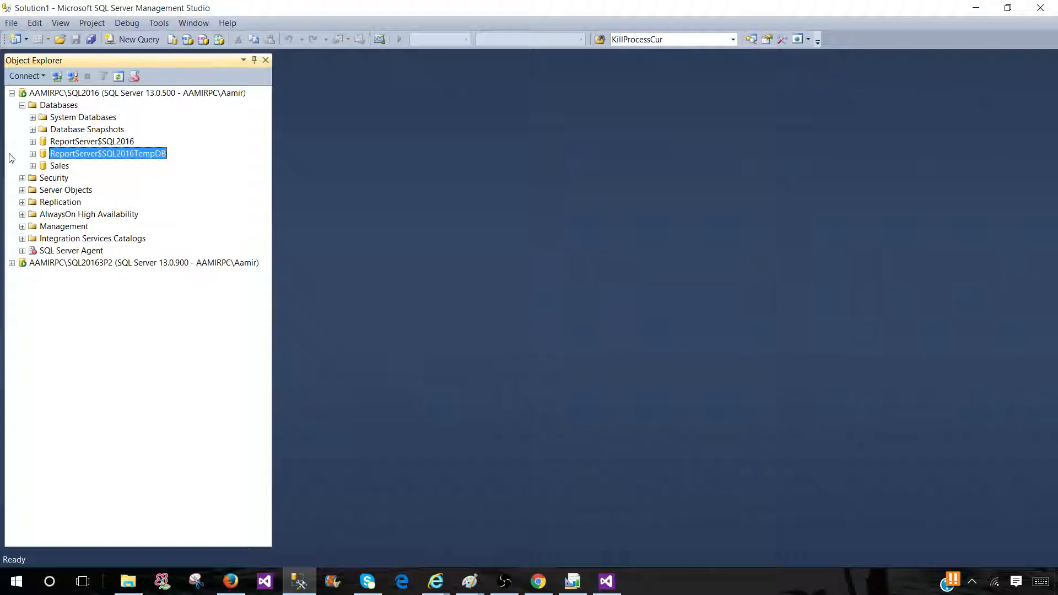
pyautogui.click(91, 141)
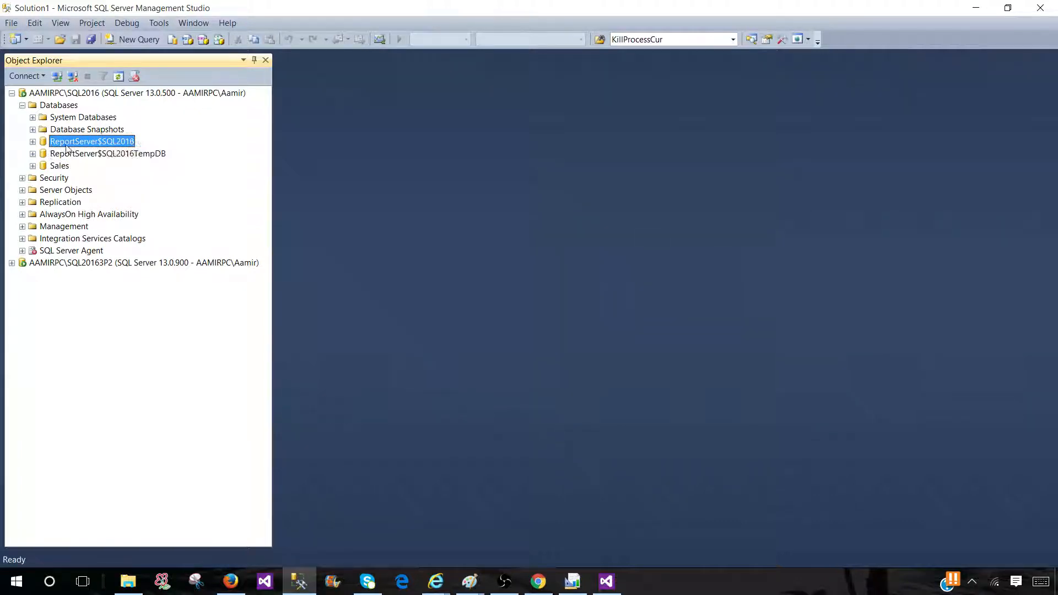
pyautogui.click(108, 153)
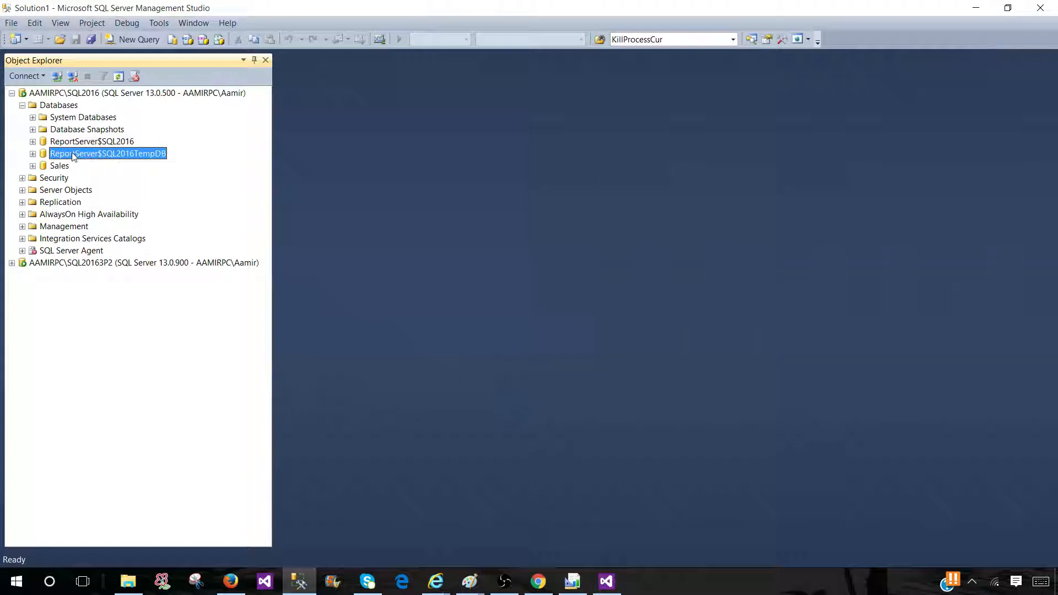
pyautogui.click(91, 141)
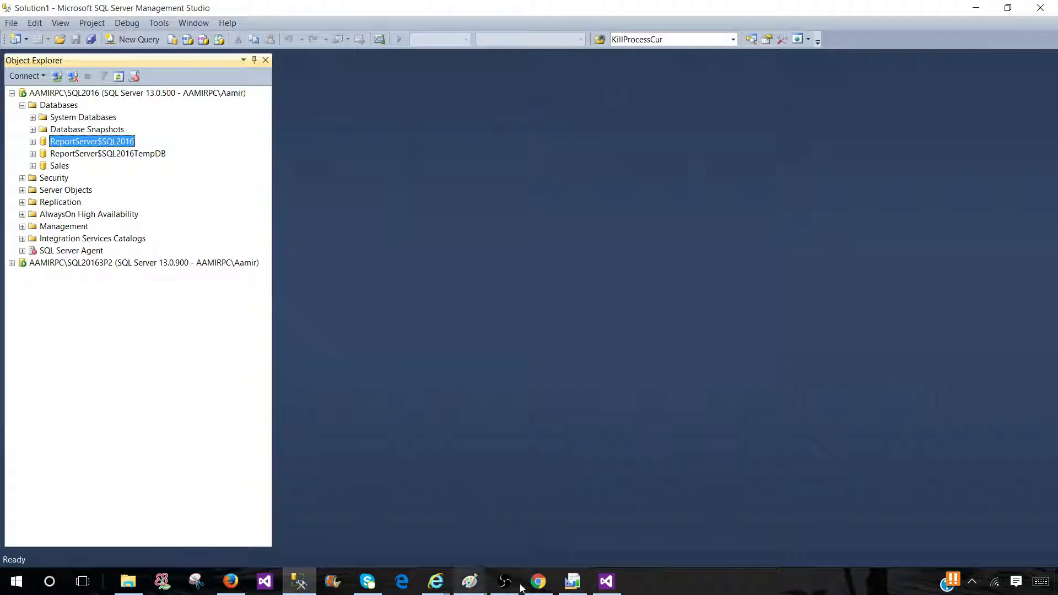
# Step: Scroll the 'What is SSRS' post through Report Server to Configuration Manager, then open Windows search
pyautogui.click(537, 581)
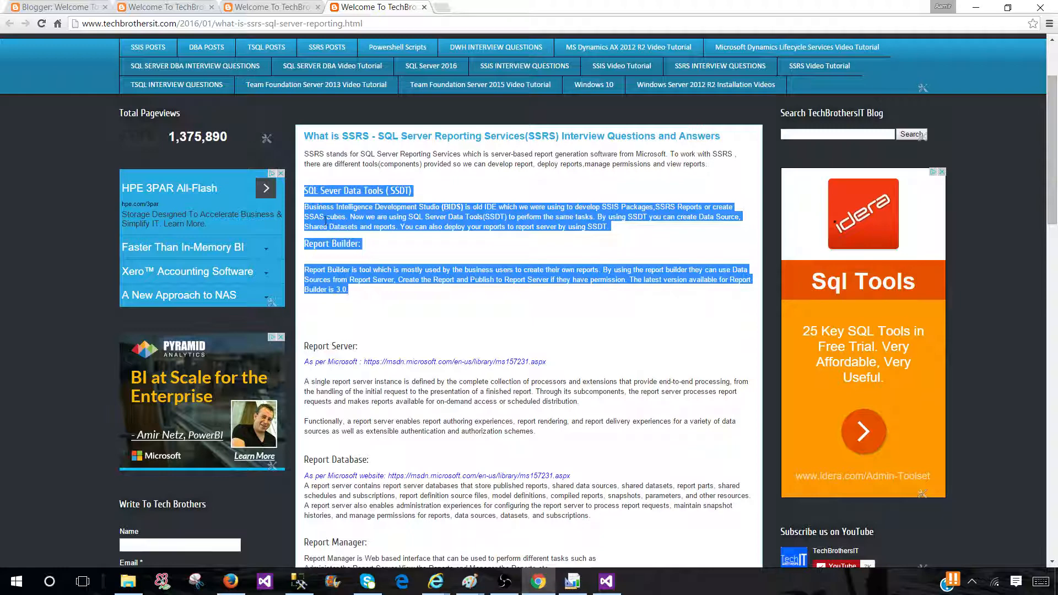
pyautogui.scroll(-3)
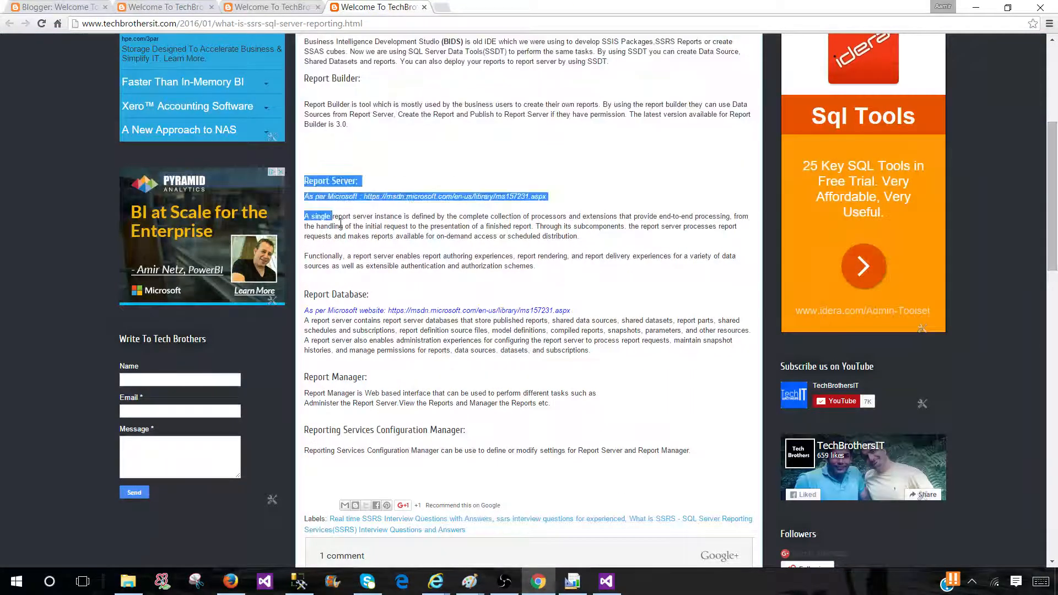
pyautogui.moveTo(303, 216); pyautogui.dragTo(587, 351)
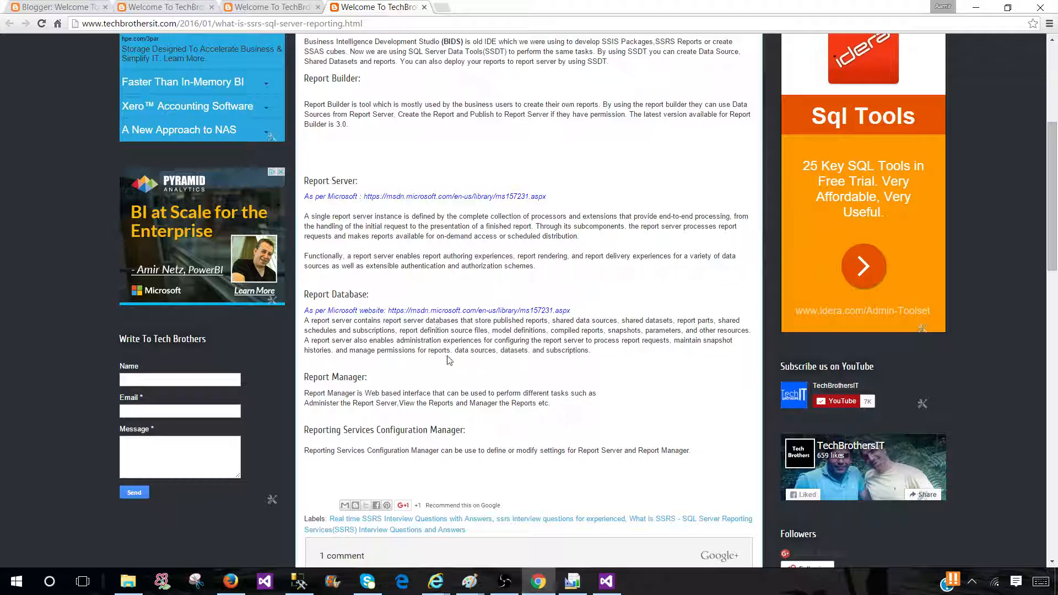
pyautogui.scroll(-3)
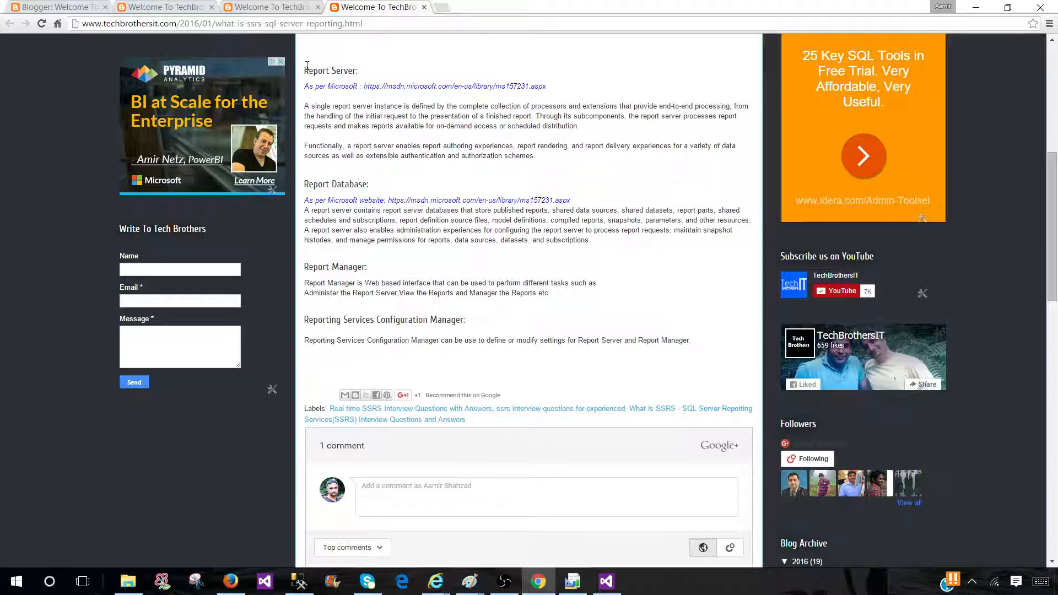
pyautogui.doubleClick(331, 70)
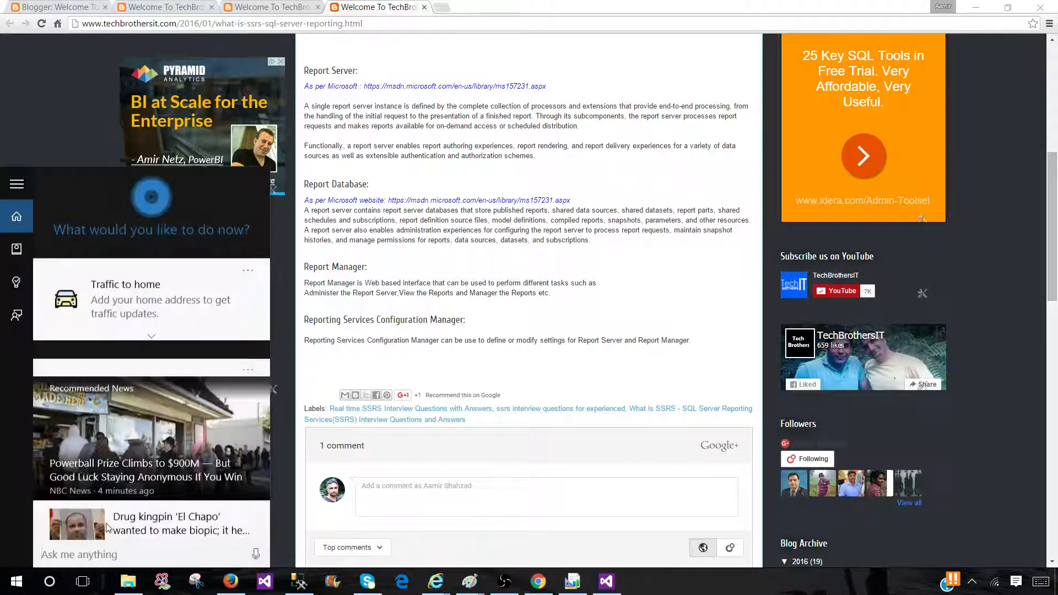
# Step: Launch SQL Server 2016 Reporting Services Configuration Manager and connect to the SQL2016 instance
pyautogui.write('sql server report')
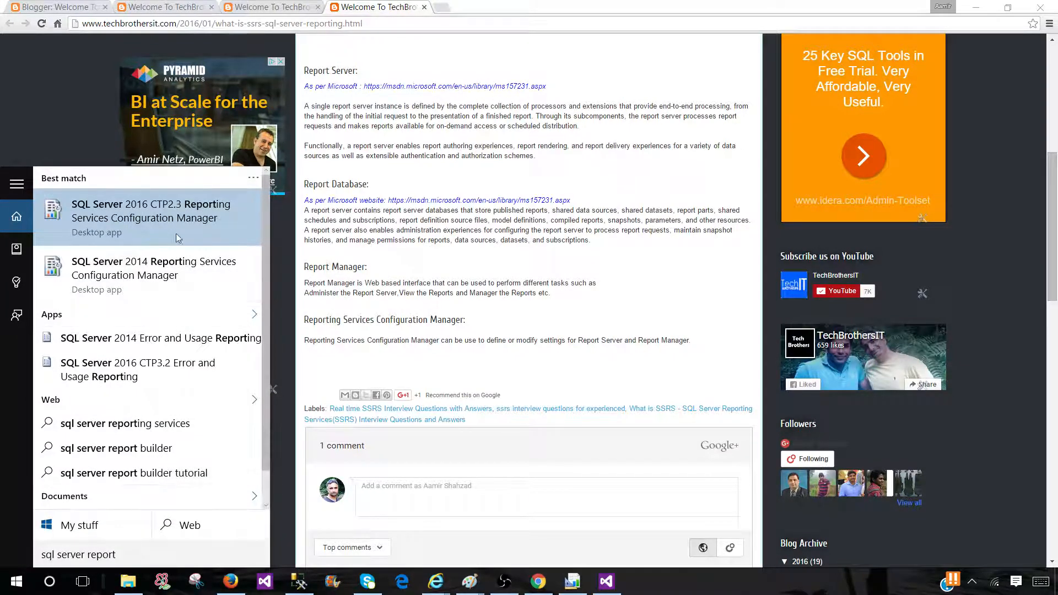
pyautogui.click(148, 211)
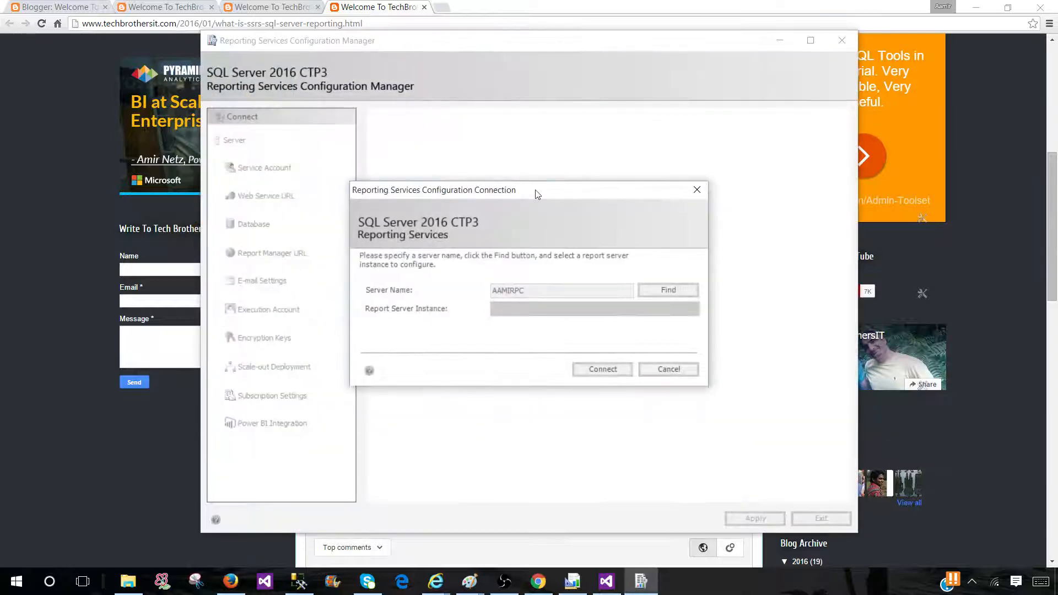
pyautogui.click(668, 289)
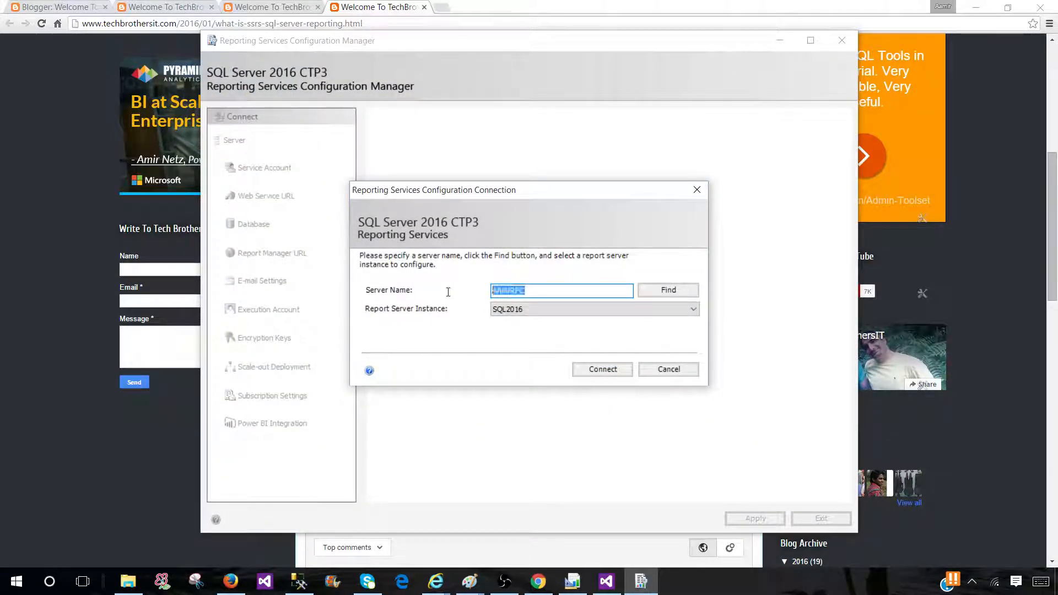
pyautogui.click(693, 309)
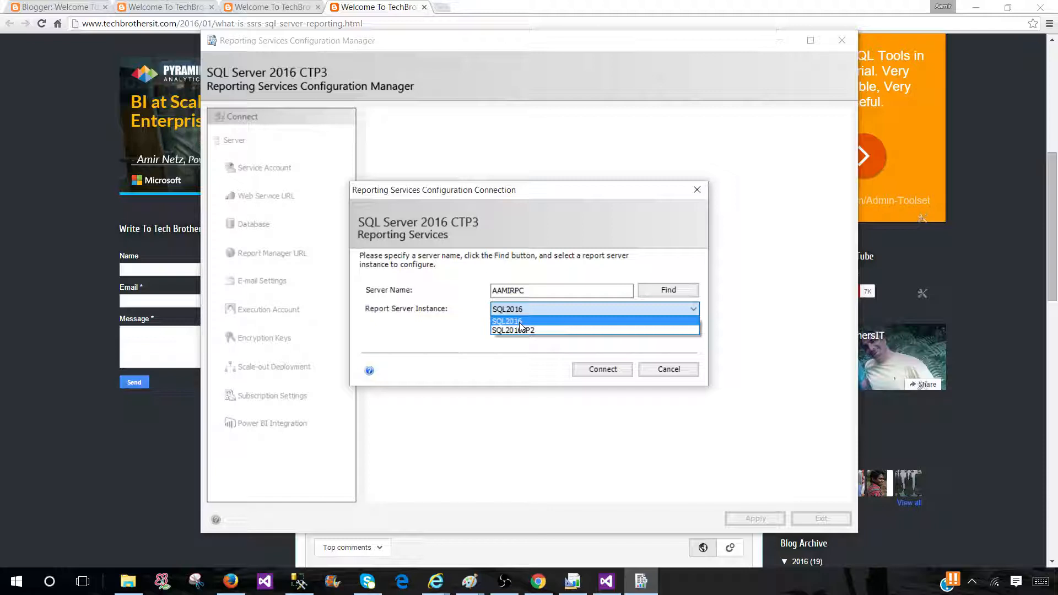
pyautogui.click(601, 369)
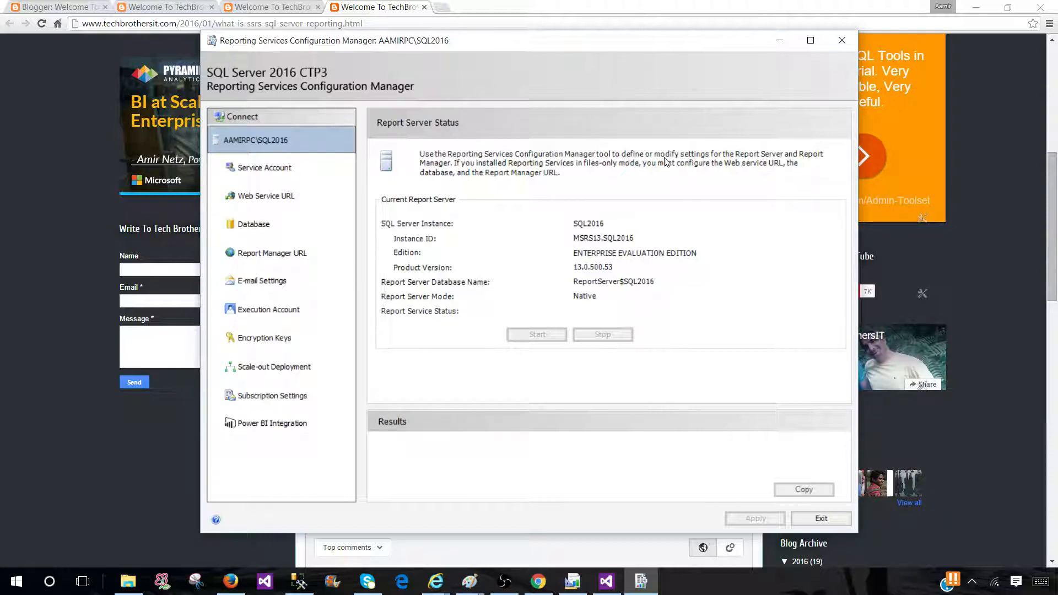
pyautogui.moveTo(809, 156)
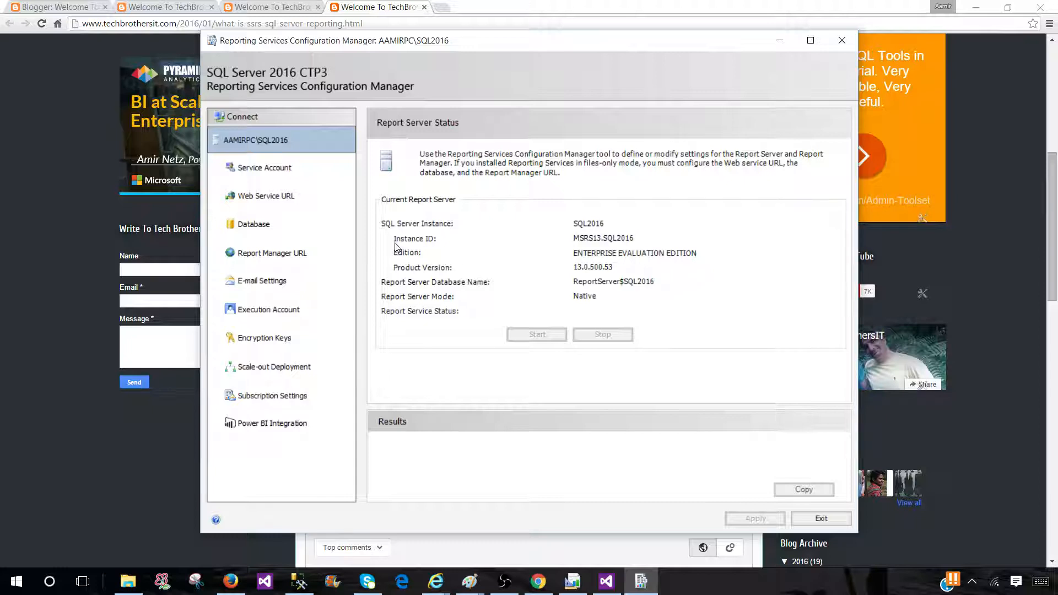
# Step: View the Service Account and Web Service URL pages, then open the report server URL
pyautogui.click(264, 167)
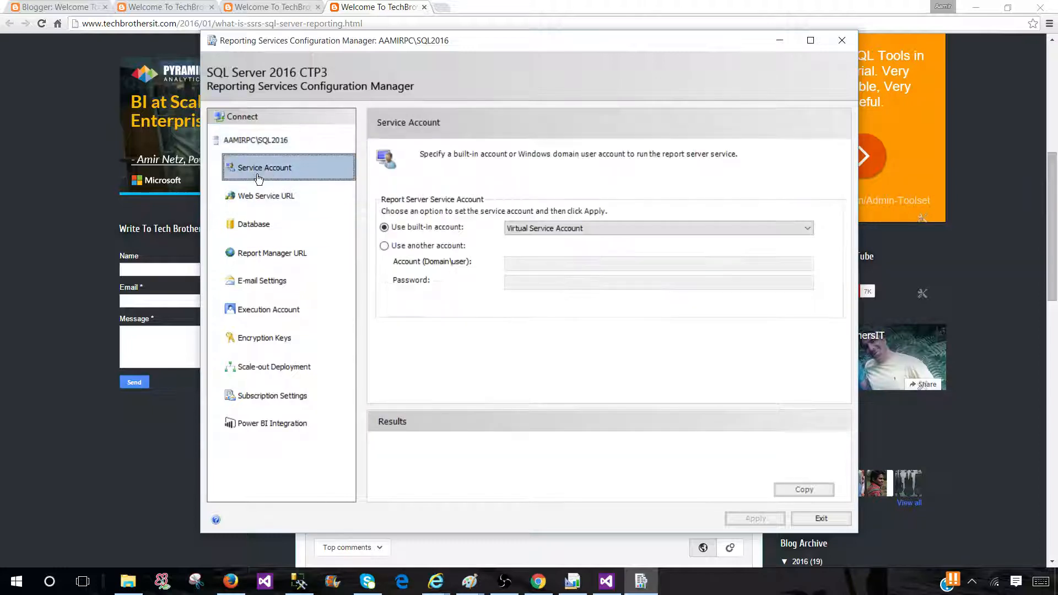
pyautogui.click(265, 196)
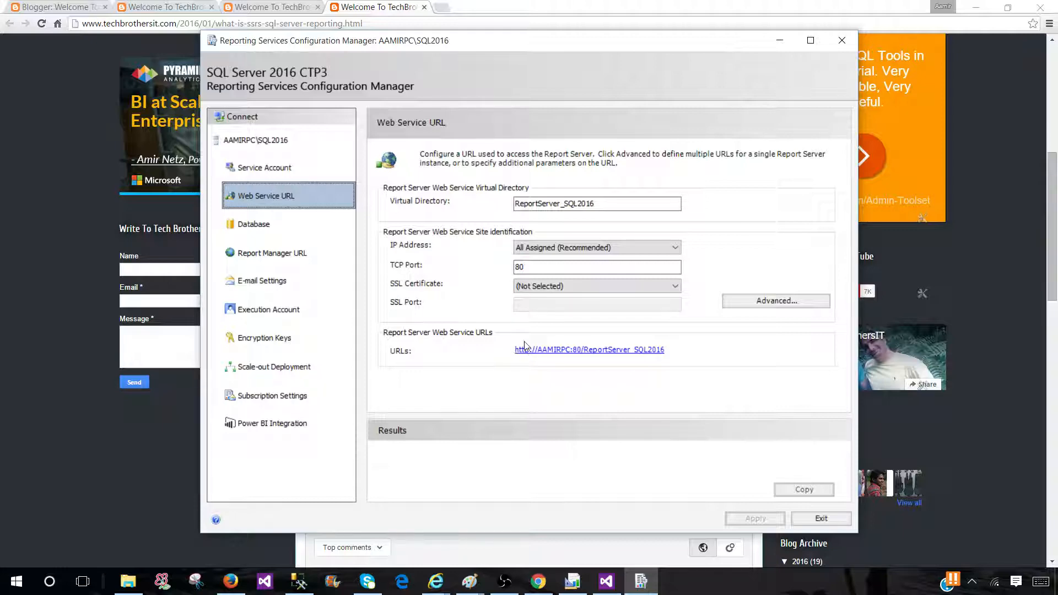
pyautogui.click(589, 349)
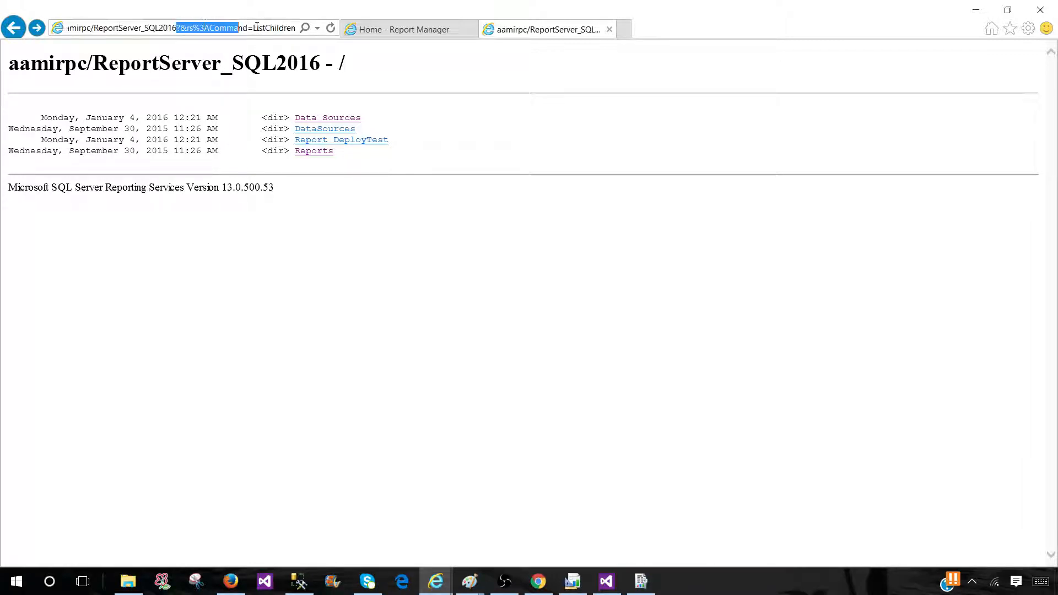
pyautogui.moveTo(330, 27)
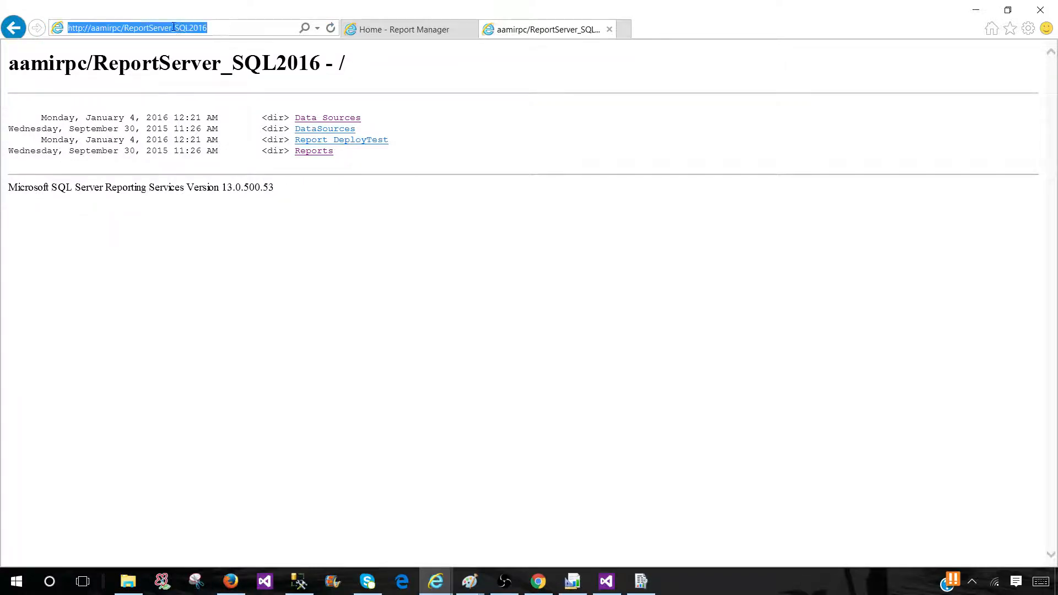
pyautogui.moveTo(382, 149)
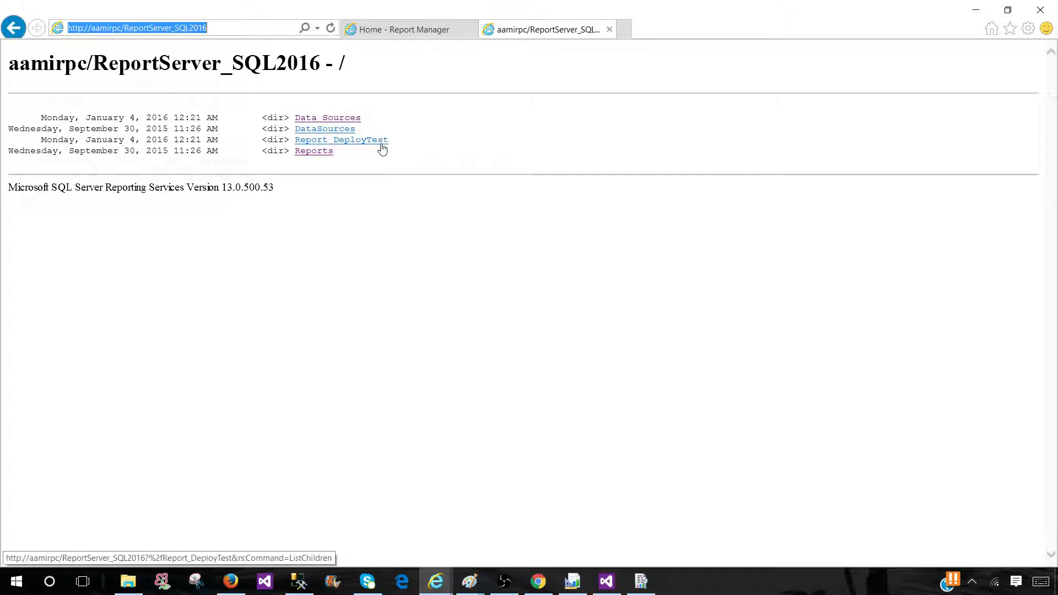
# Step: Render Report1 from the Reports folder, then go back to the server's root folder listing
pyautogui.click(313, 151)
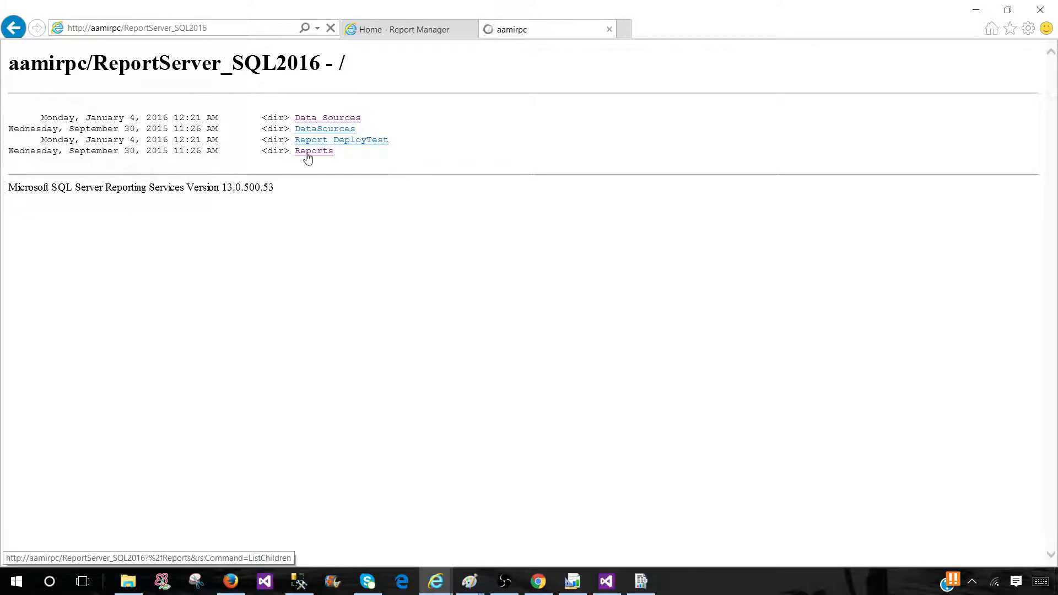
pyautogui.click(313, 150)
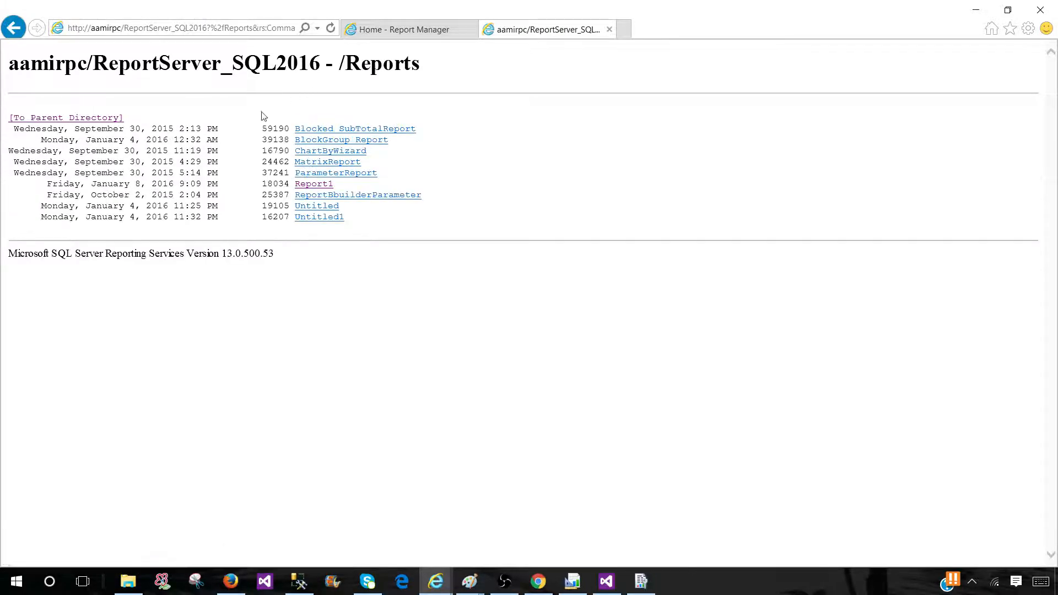
pyautogui.click(313, 183)
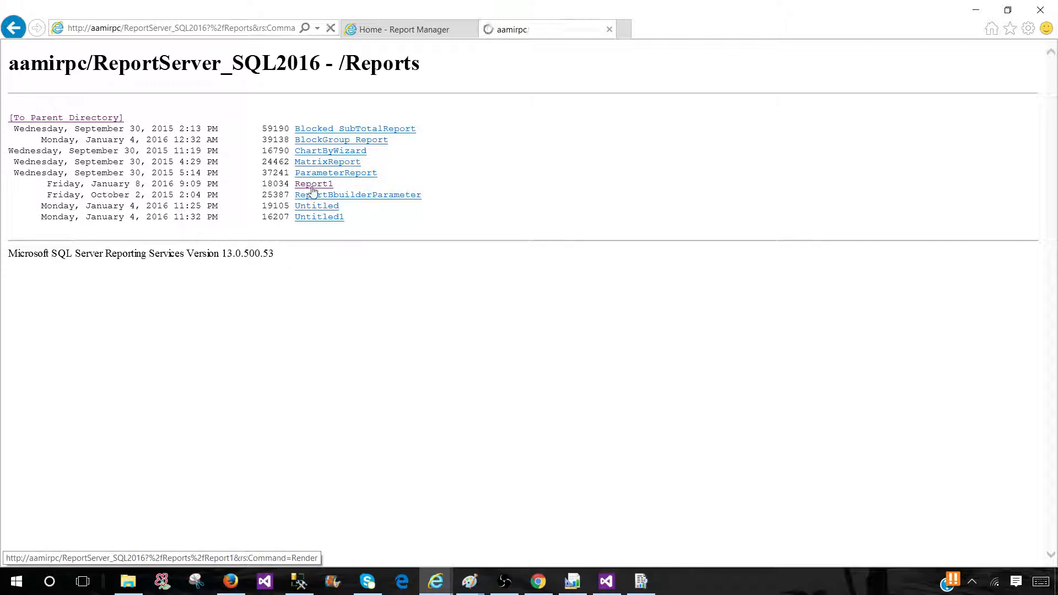
pyautogui.click(313, 184)
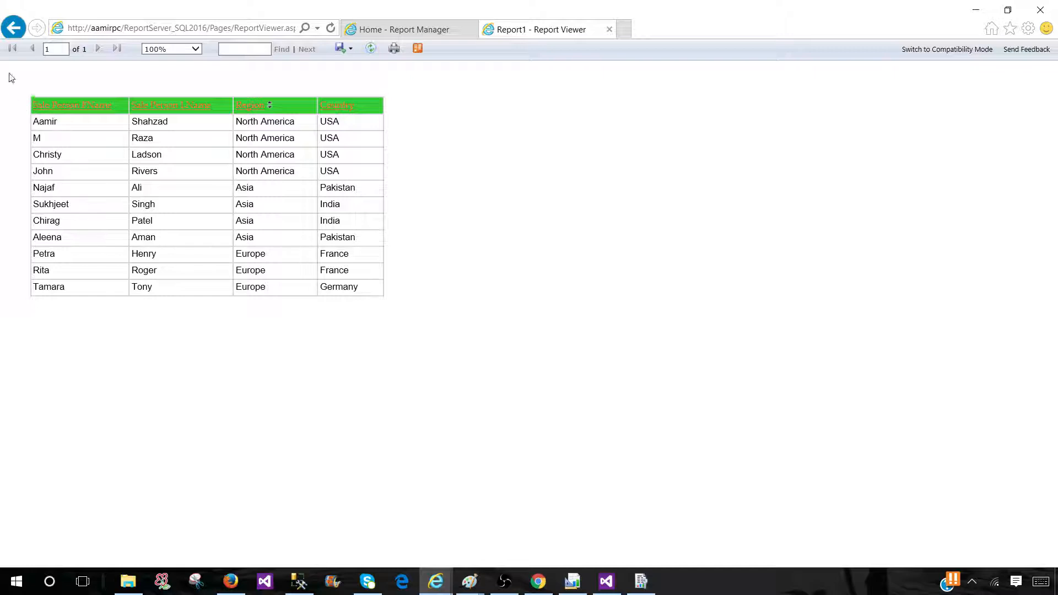
pyautogui.moveTo(60, 123)
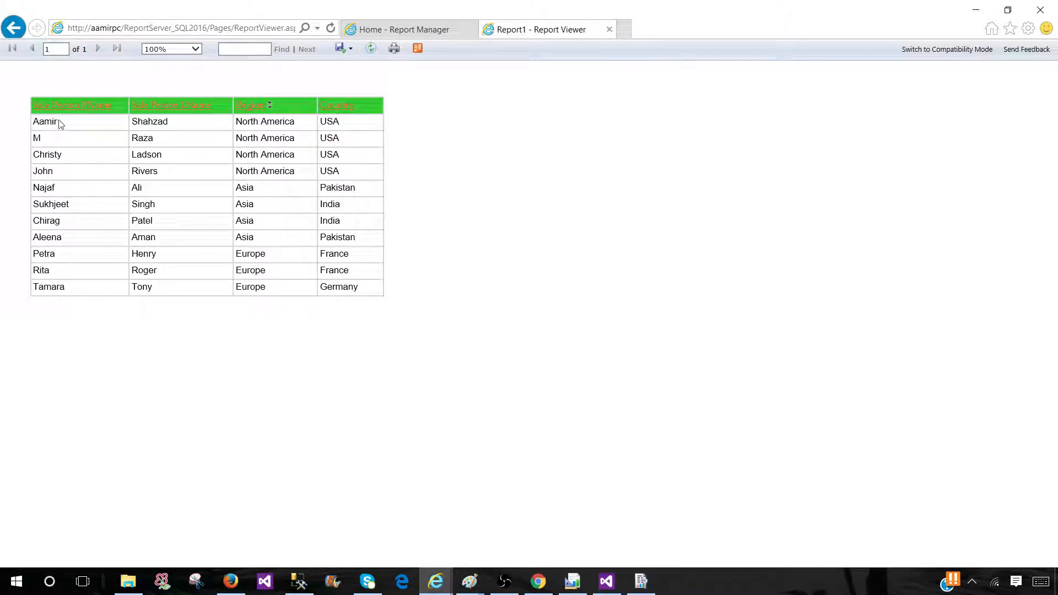
pyautogui.moveTo(161, 225)
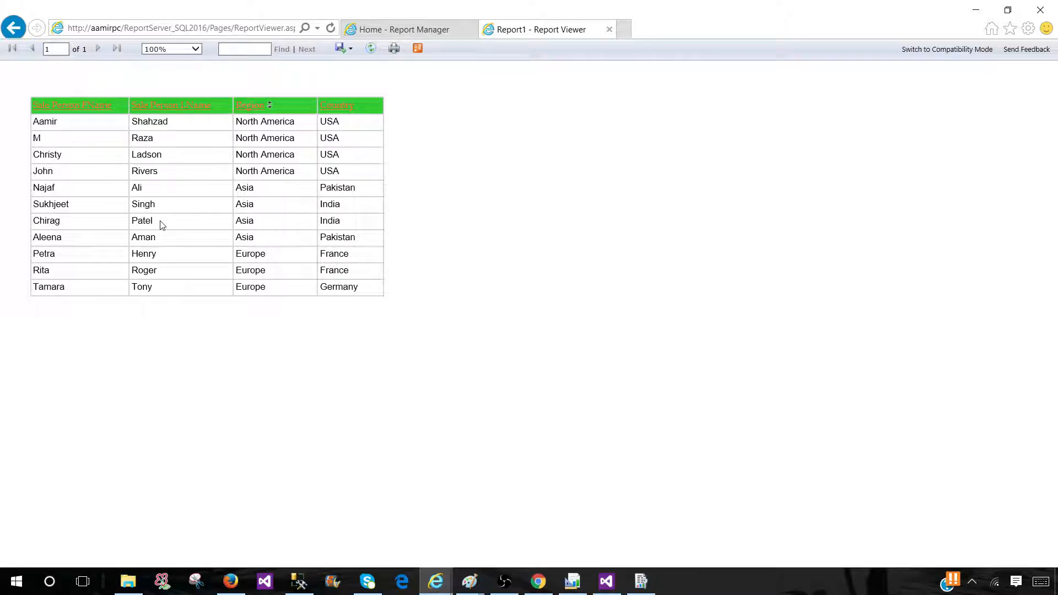
pyautogui.moveTo(27, 108)
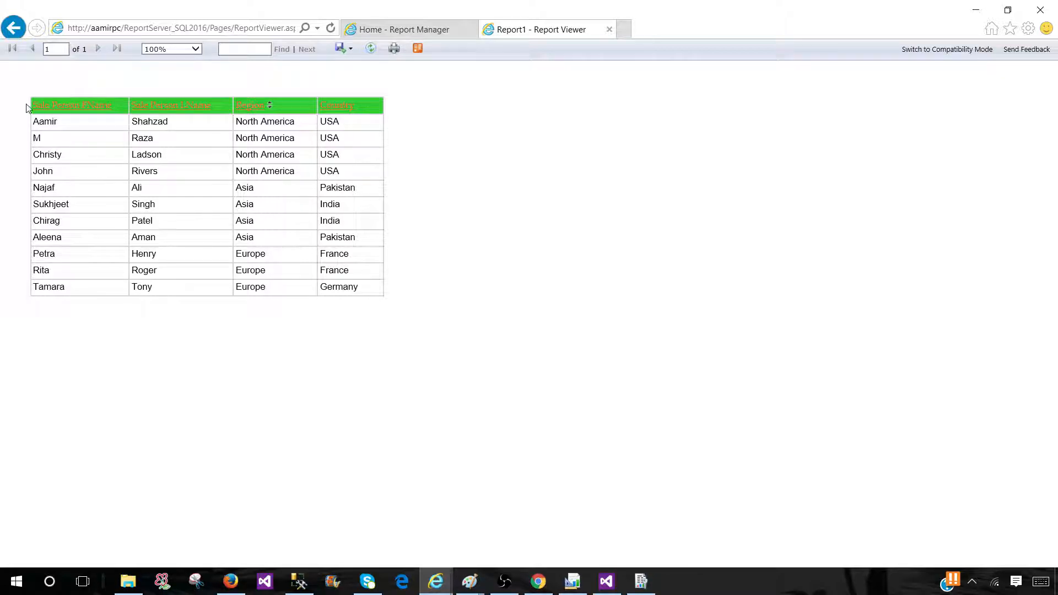
pyautogui.moveTo(234, 243)
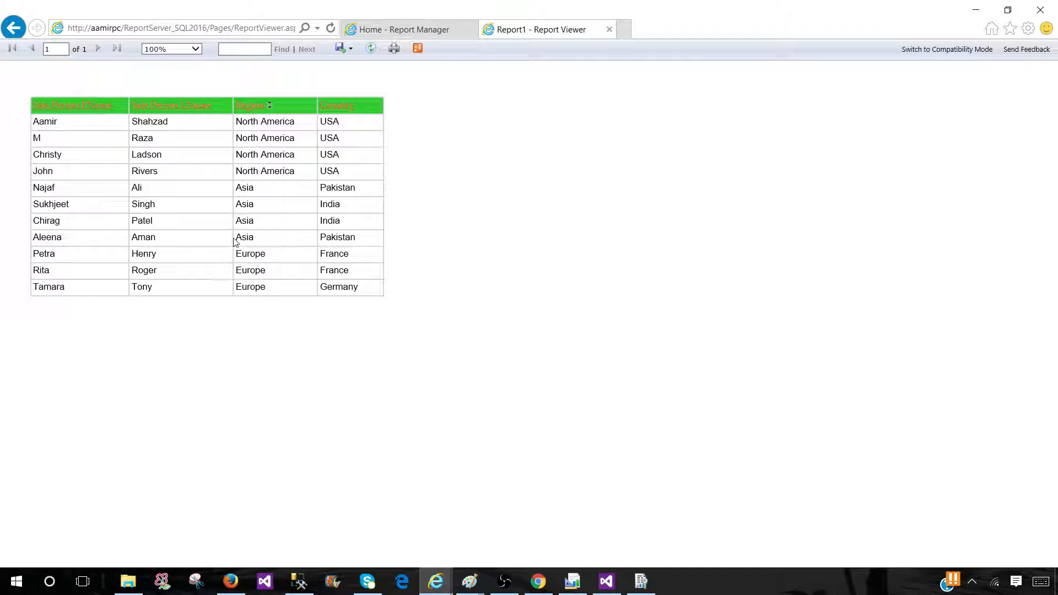
pyautogui.click(12, 27)
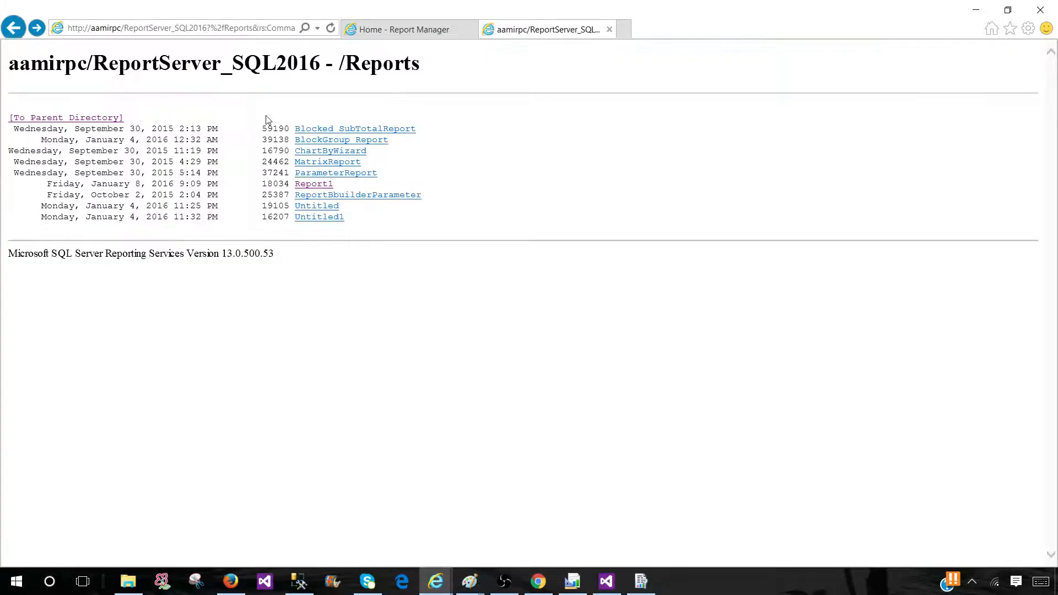
pyautogui.click(66, 117)
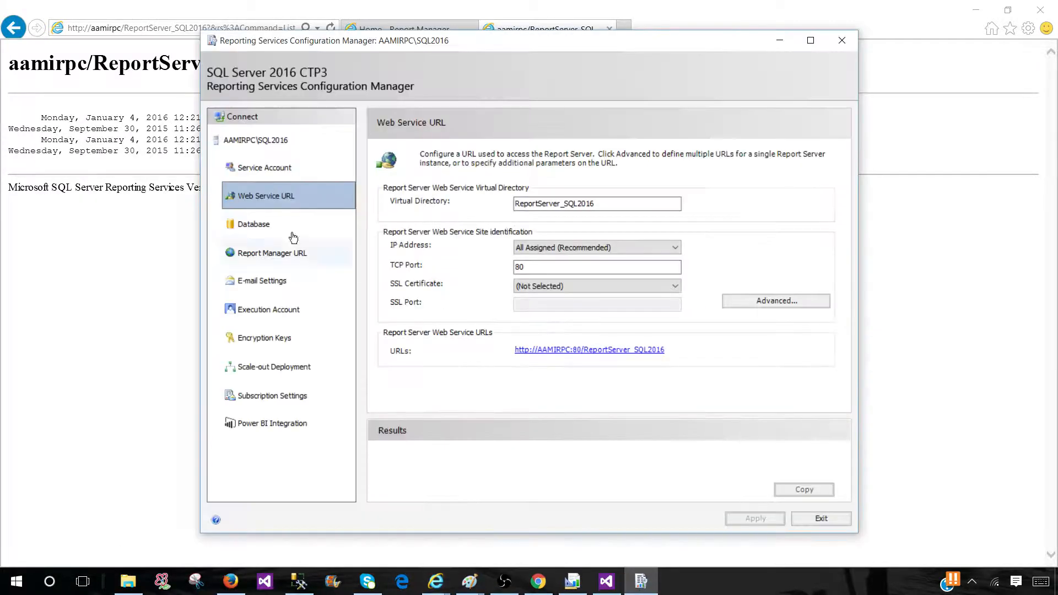
# Step: Show the ReportServer$SQL2016 Native-mode database settings, opening then cancelling the Change Database wizard
pyautogui.click(252, 223)
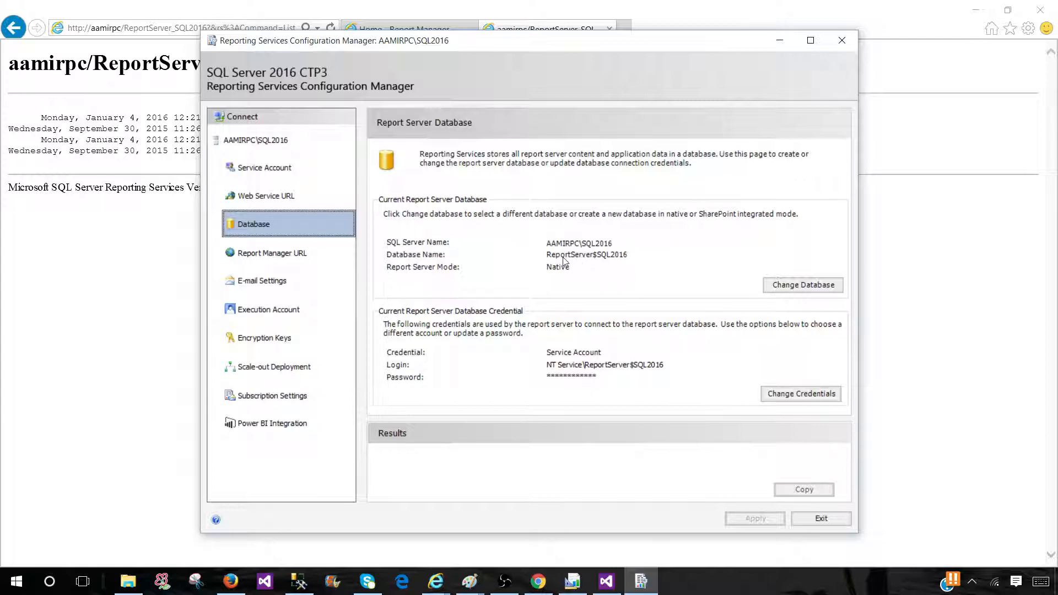
pyautogui.moveTo(732, 294)
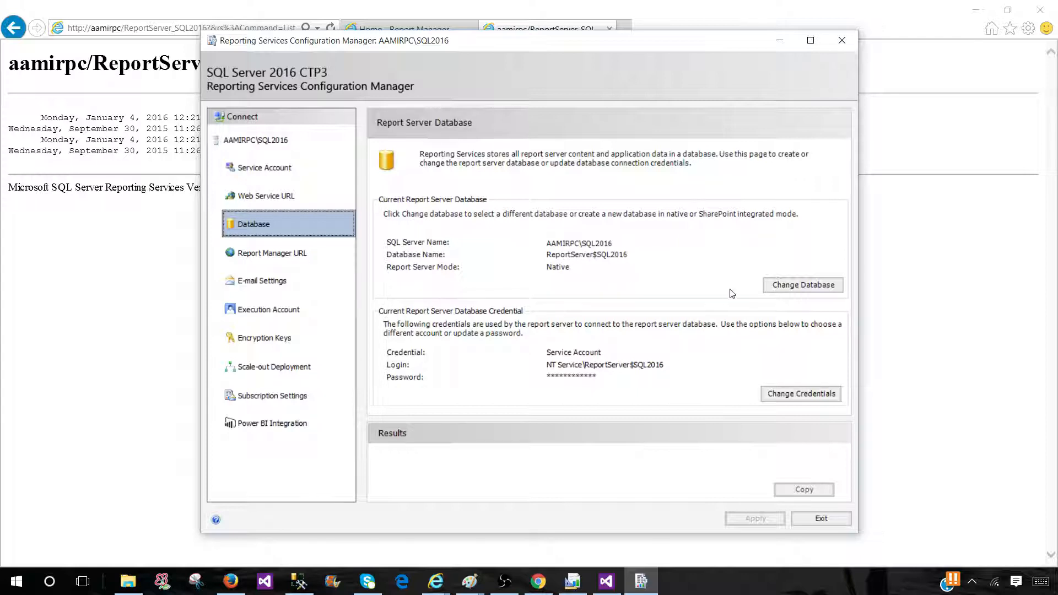
pyautogui.click(803, 285)
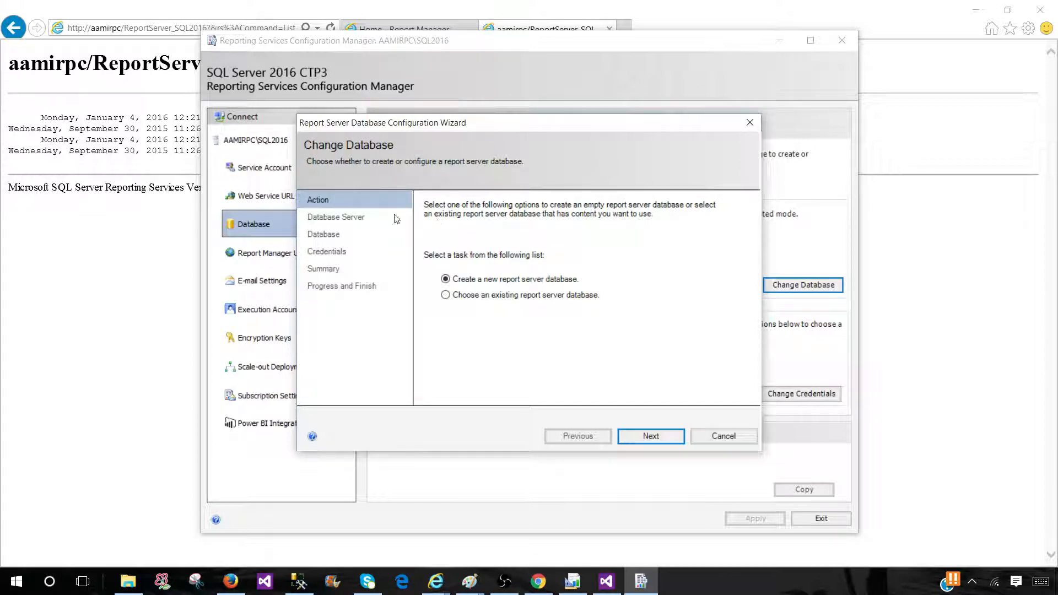
pyautogui.moveTo(473, 302)
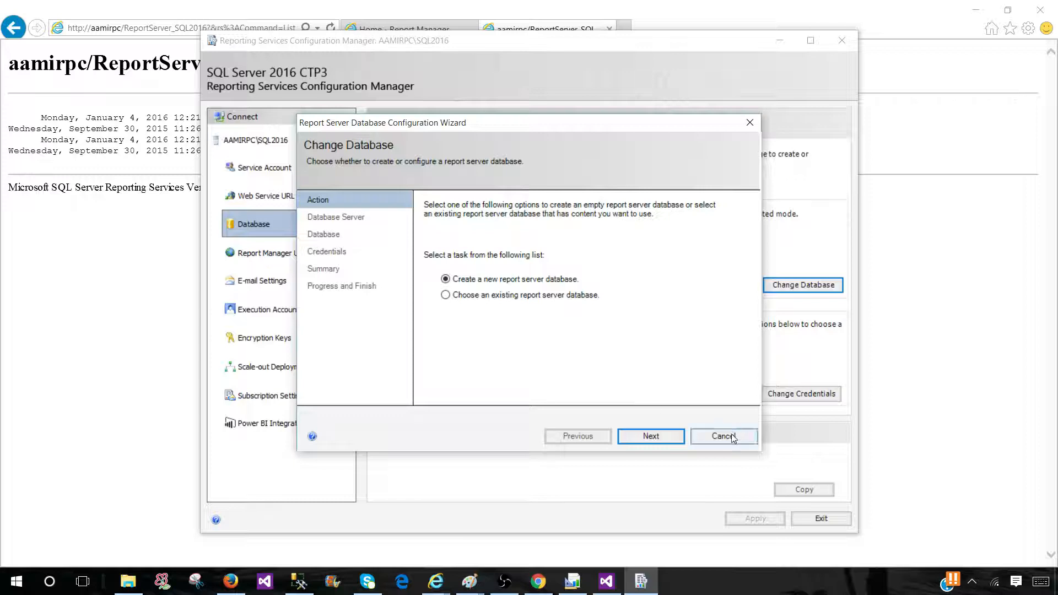
pyautogui.click(722, 436)
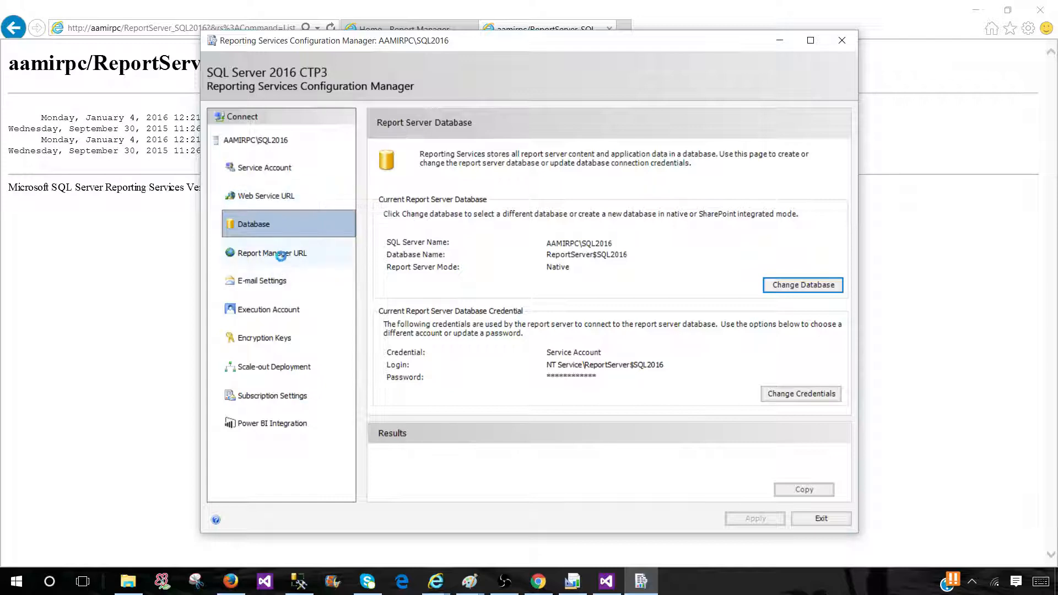
# Step: Display the Report Manager URL page showing virtual directory Reports_SQL2016 and its AAMIRPC URL
pyautogui.click(273, 252)
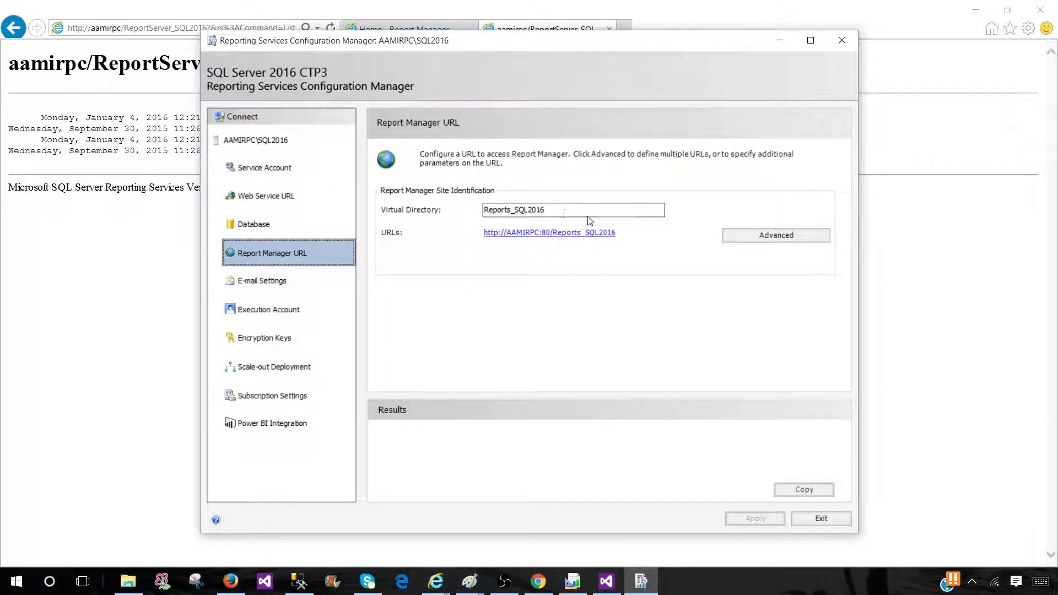
pyautogui.moveTo(549, 232)
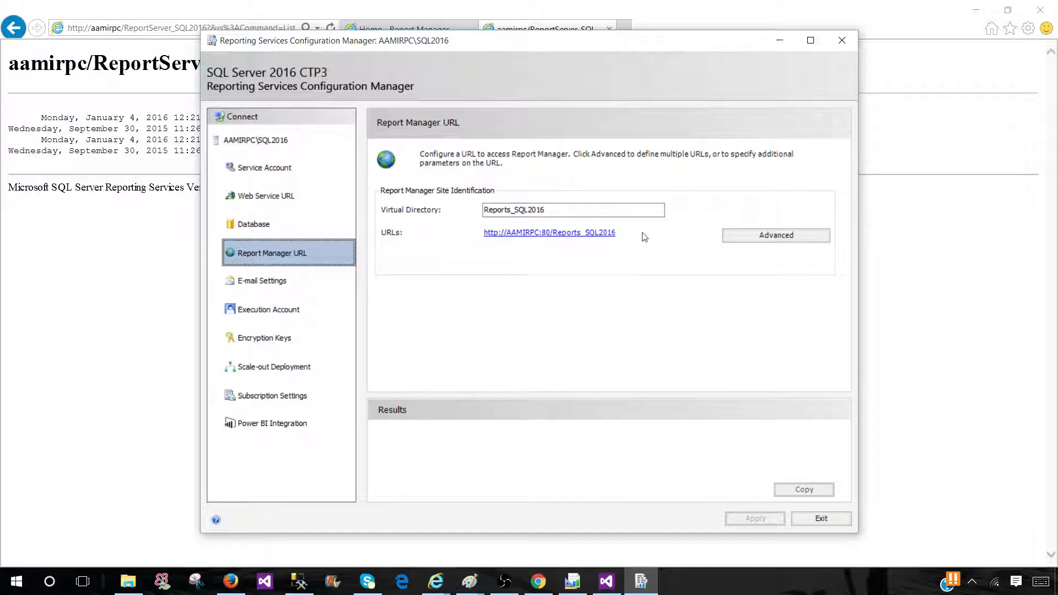
pyautogui.moveTo(437, 581)
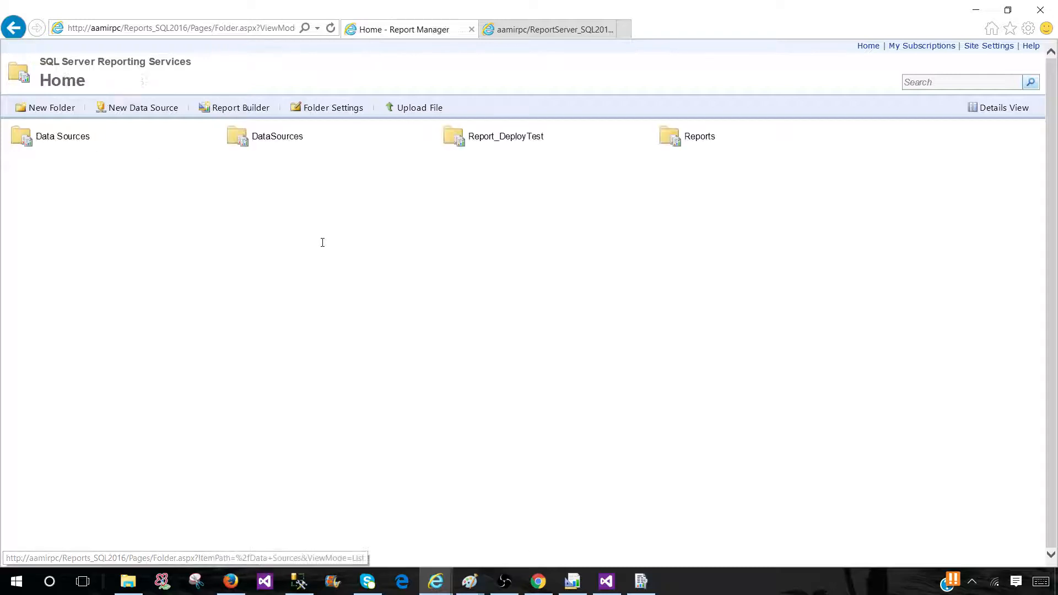
pyautogui.moveTo(414, 108)
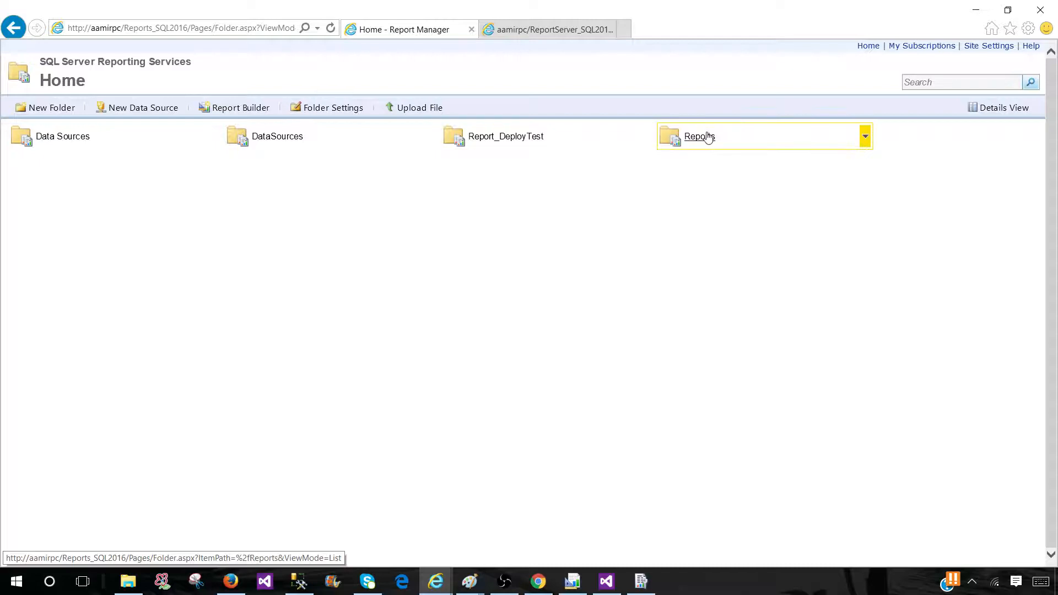
# Step: Open the Reports folder and show its nine reports in Details View with modified dates
pyautogui.click(698, 135)
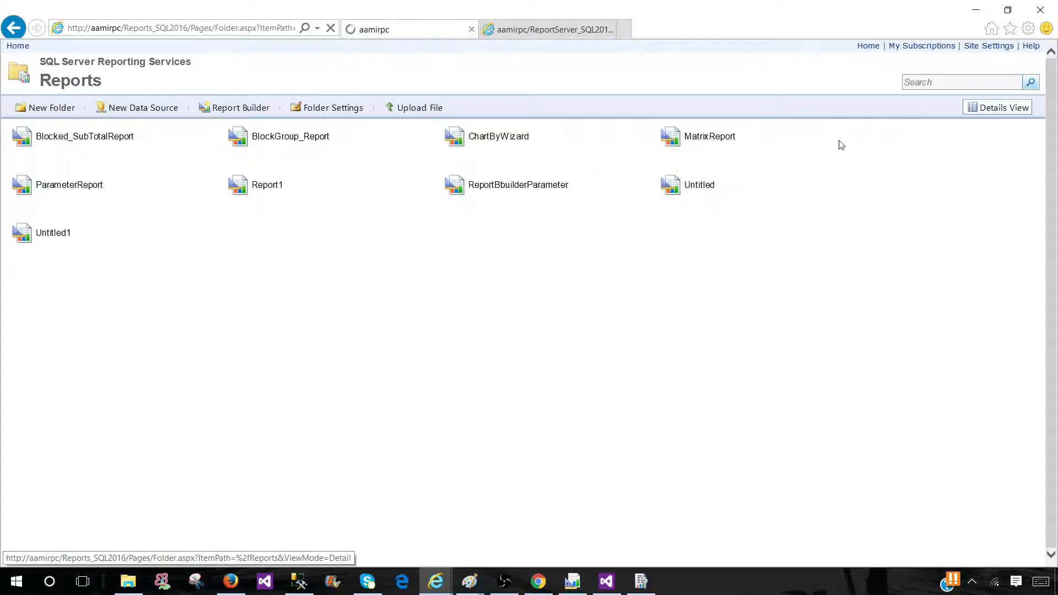
pyautogui.click(1002, 108)
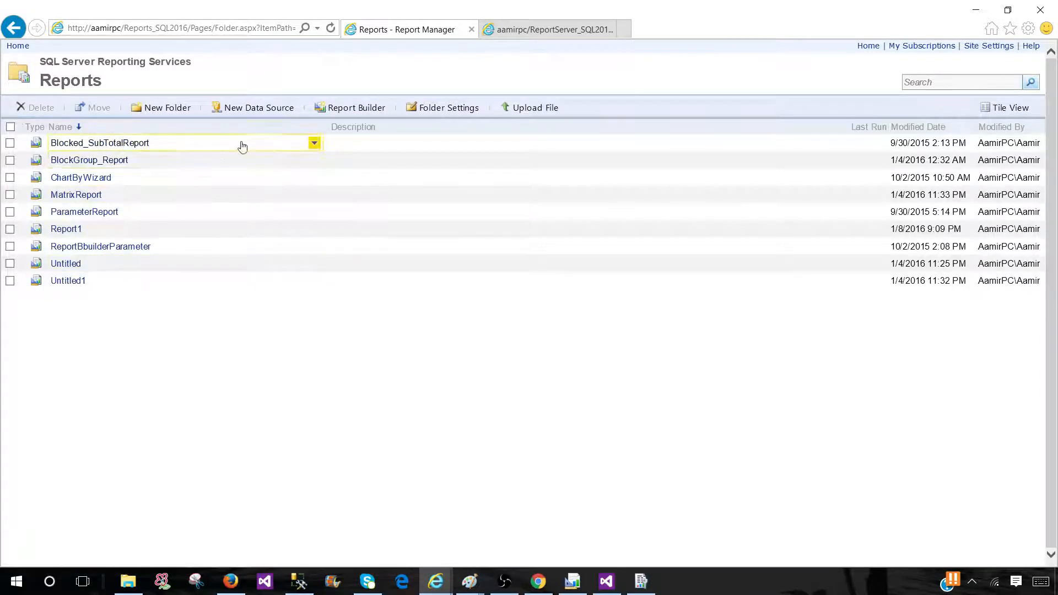
pyautogui.click(1007, 108)
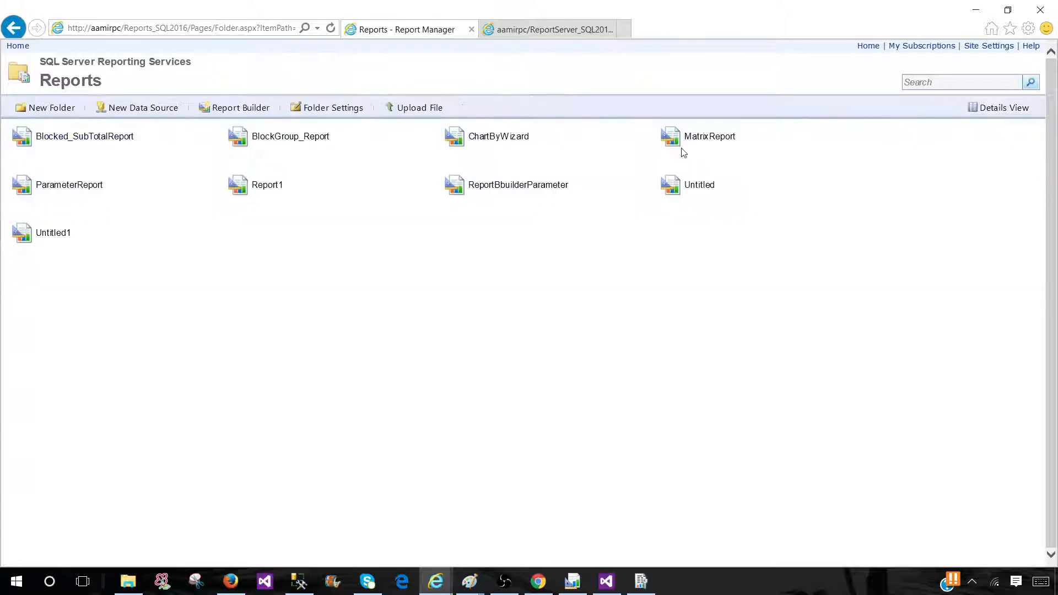
pyautogui.click(1001, 108)
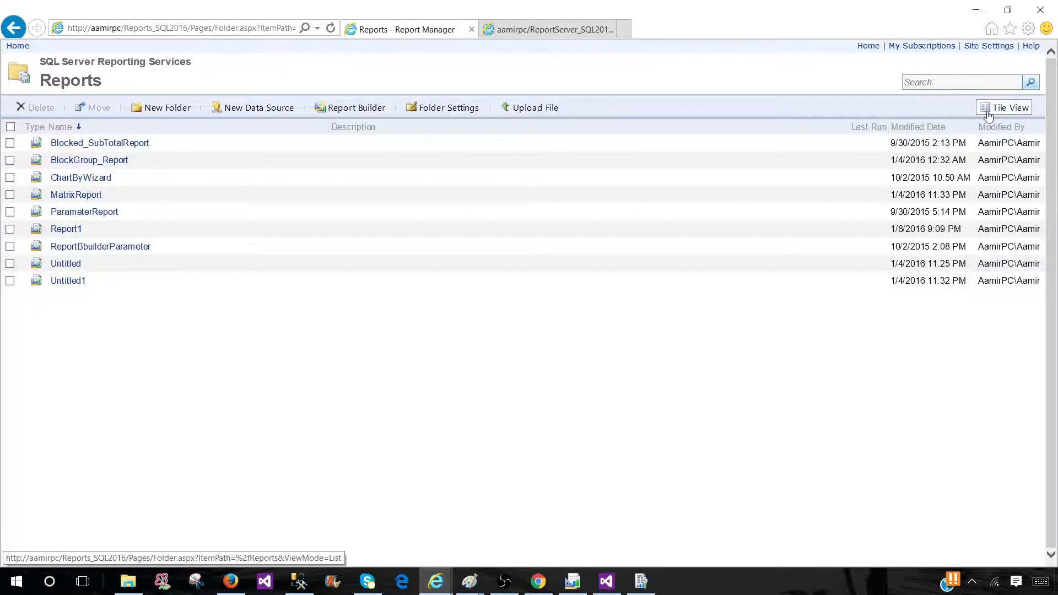
# Step: Open the BlockGroup_Report action menu showing Move, Delete, Subscribe, Security, Manage and Download
pyautogui.click(315, 160)
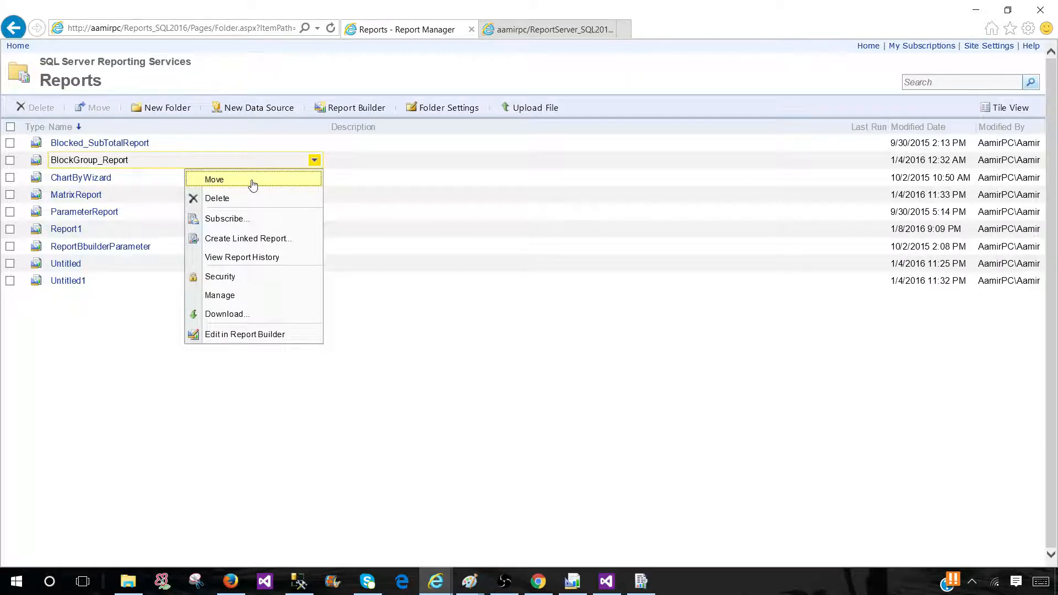
pyautogui.moveTo(226, 218)
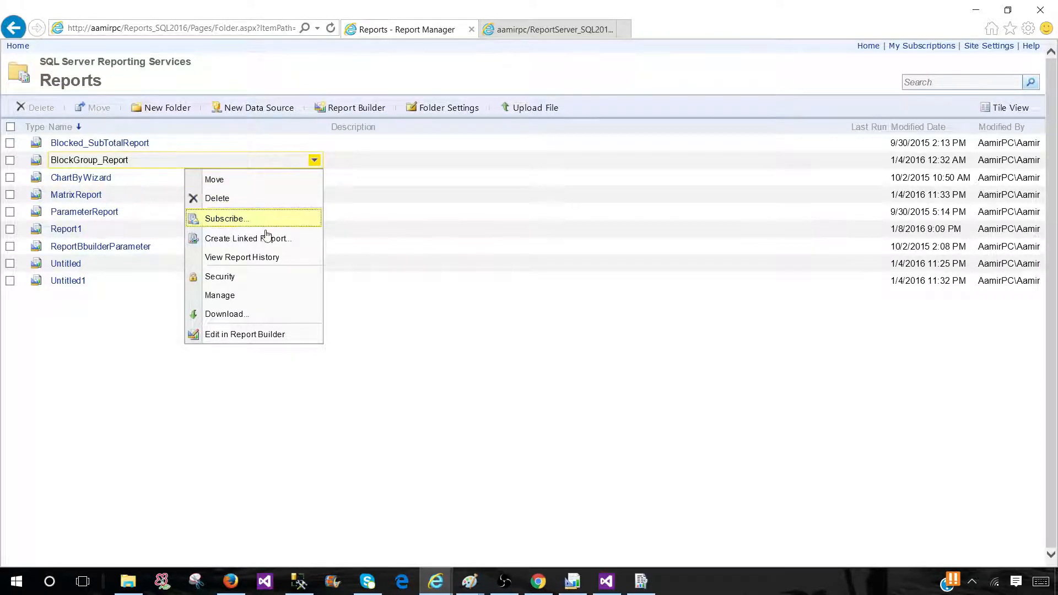
pyautogui.moveTo(256, 261)
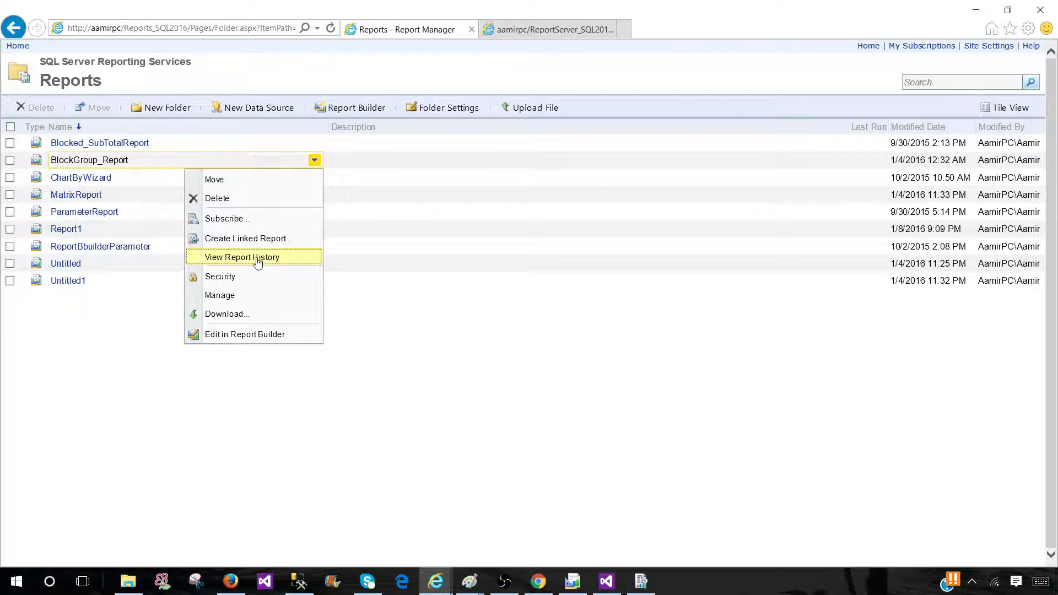
pyautogui.moveTo(235, 314)
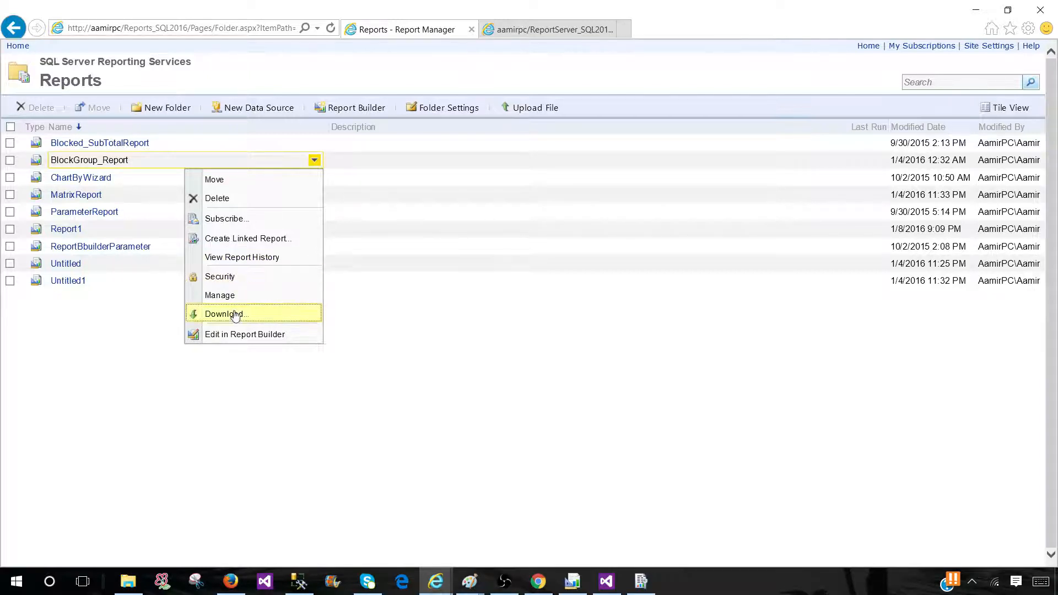
pyautogui.moveTo(243, 334)
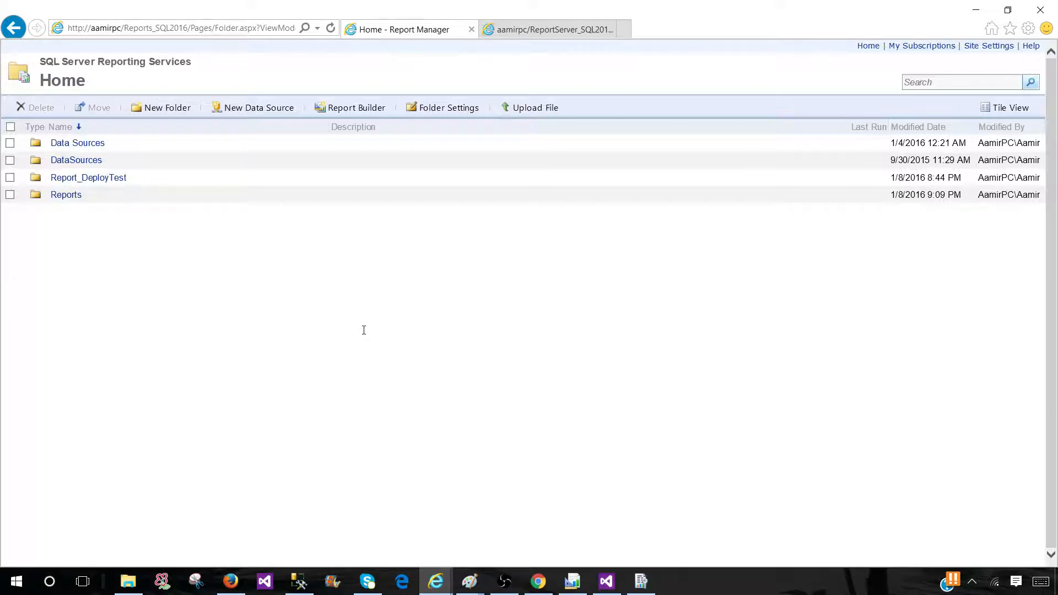
pyautogui.moveTo(464, 297)
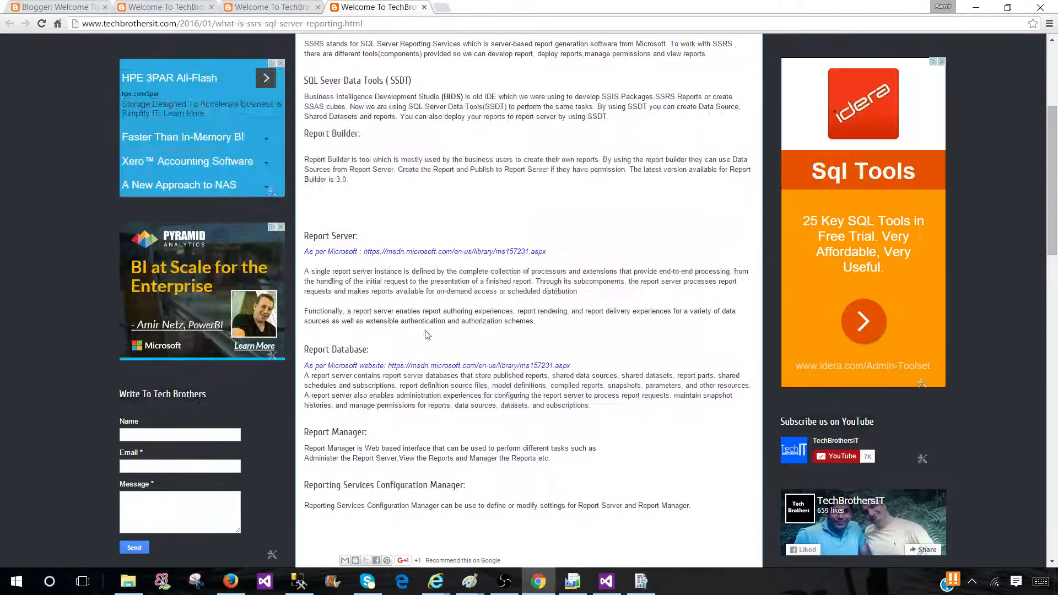
# Step: Highlight the Report Server section of the 'What is SSRS' post
pyautogui.scroll(3)
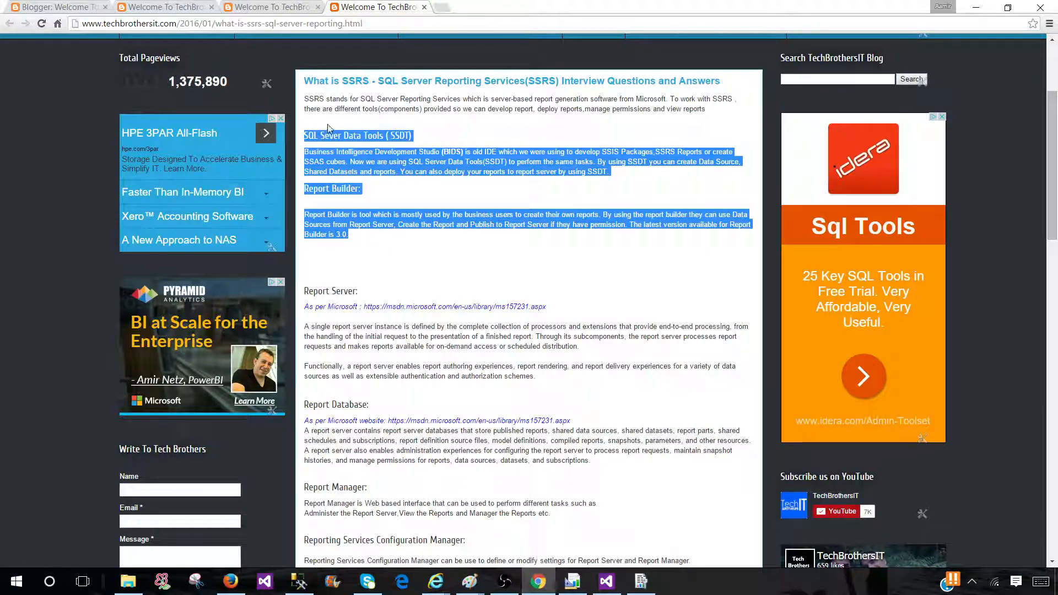
pyautogui.scroll(-3)
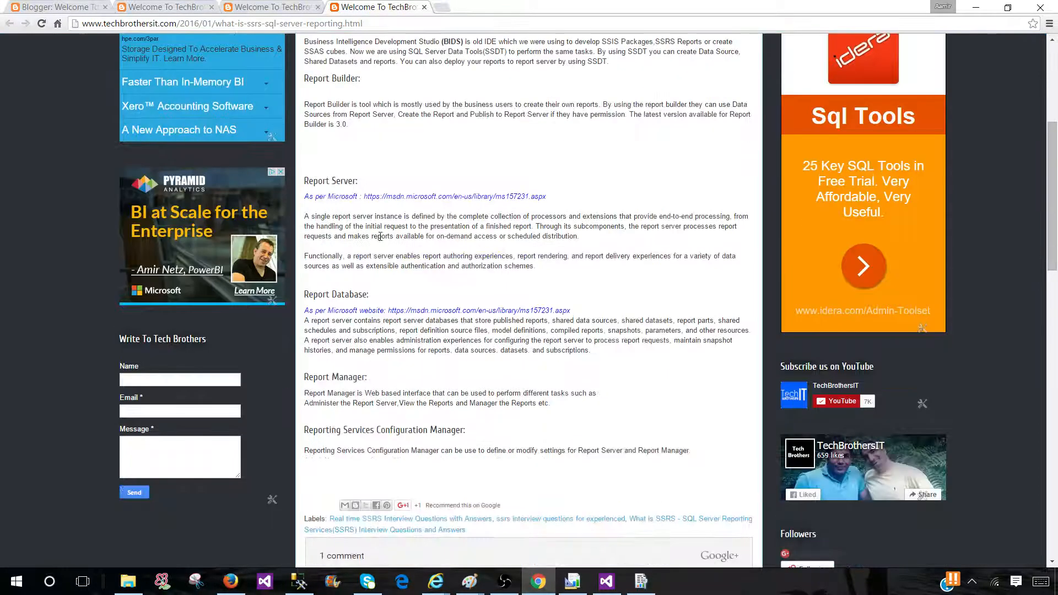
pyautogui.doubleClick(330, 181)
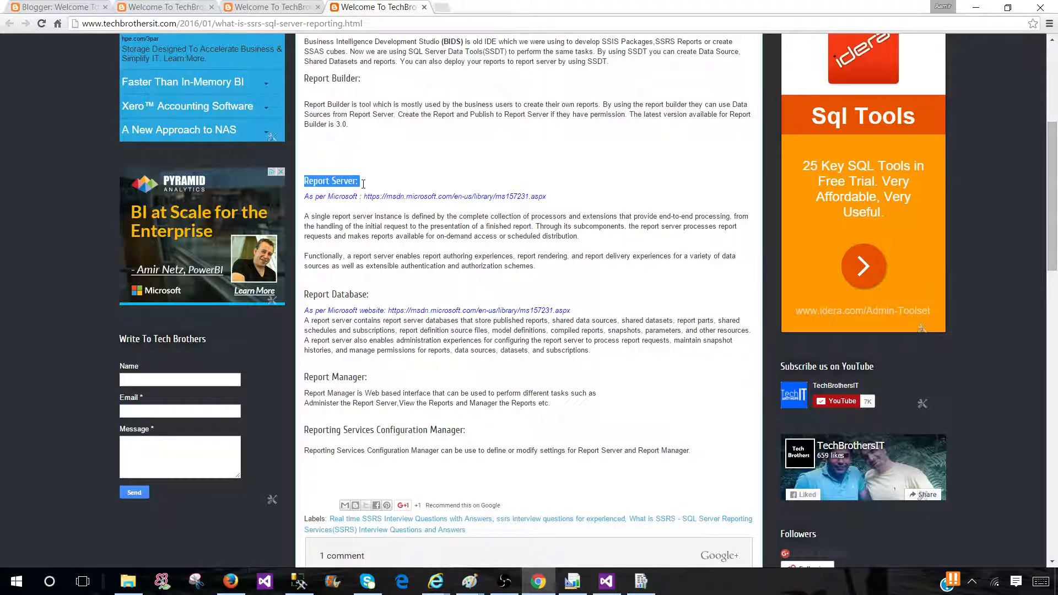
pyautogui.moveTo(303, 180); pyautogui.dragTo(539, 266)
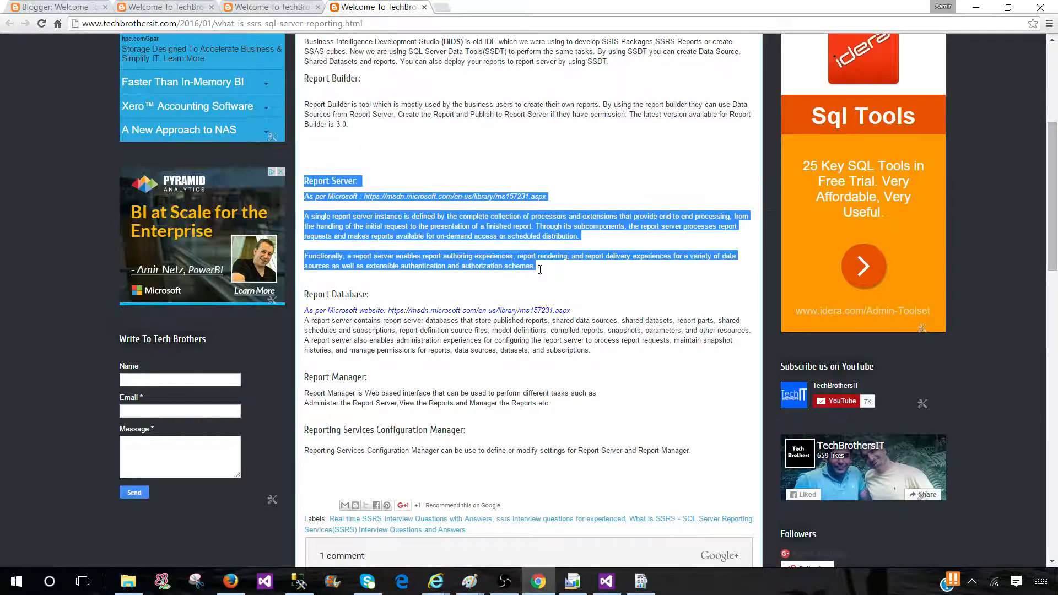
# Step: Highlight the Reporting Services Configuration Manager and Report Manager sections of the post
pyautogui.scroll(-3)
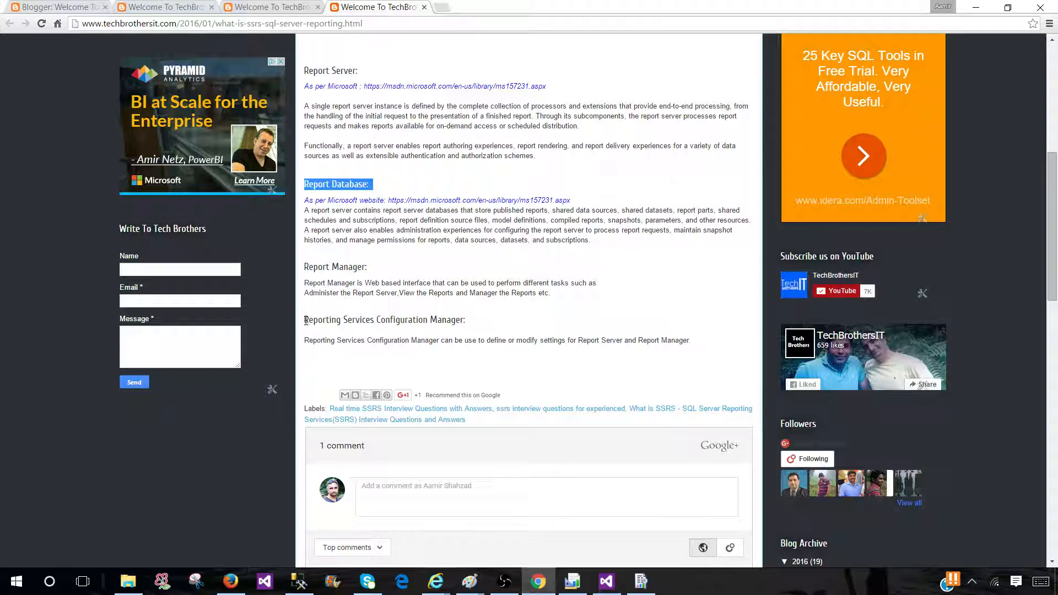
pyautogui.moveTo(304, 319); pyautogui.dragTo(690, 340)
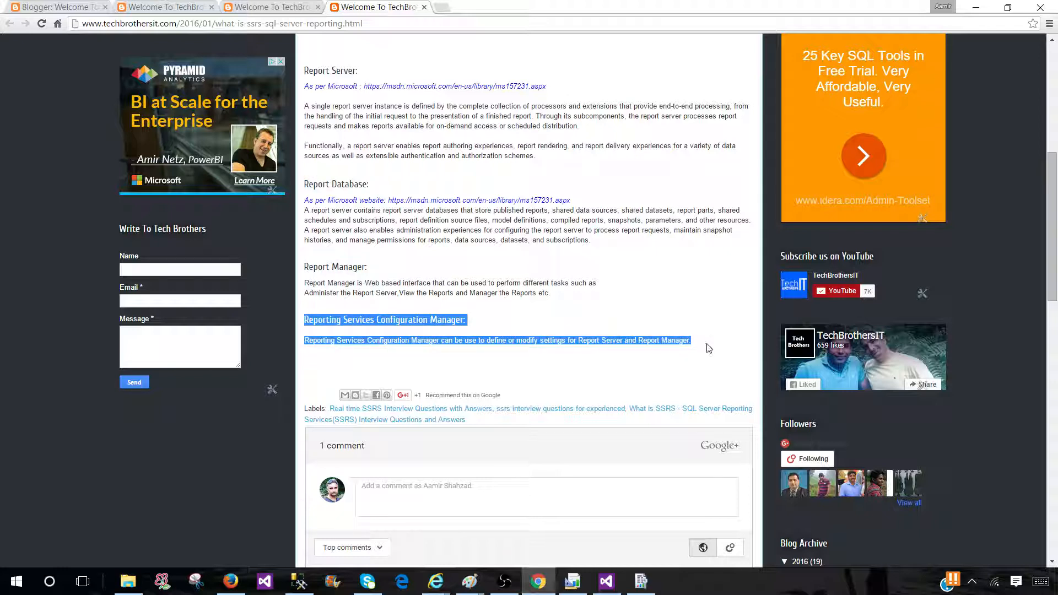
pyautogui.moveTo(476, 318)
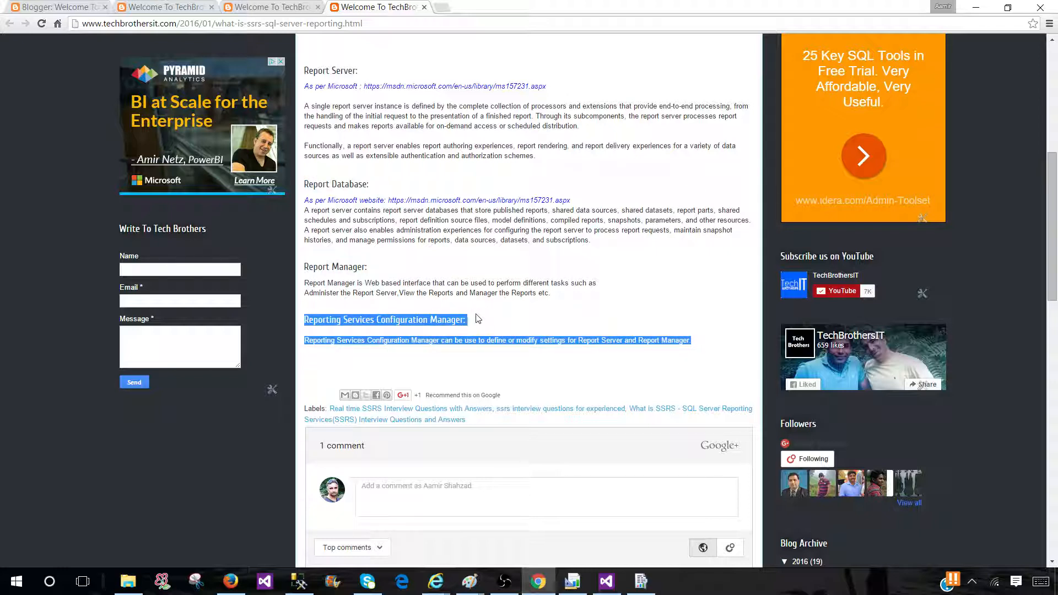
pyautogui.moveTo(483, 317)
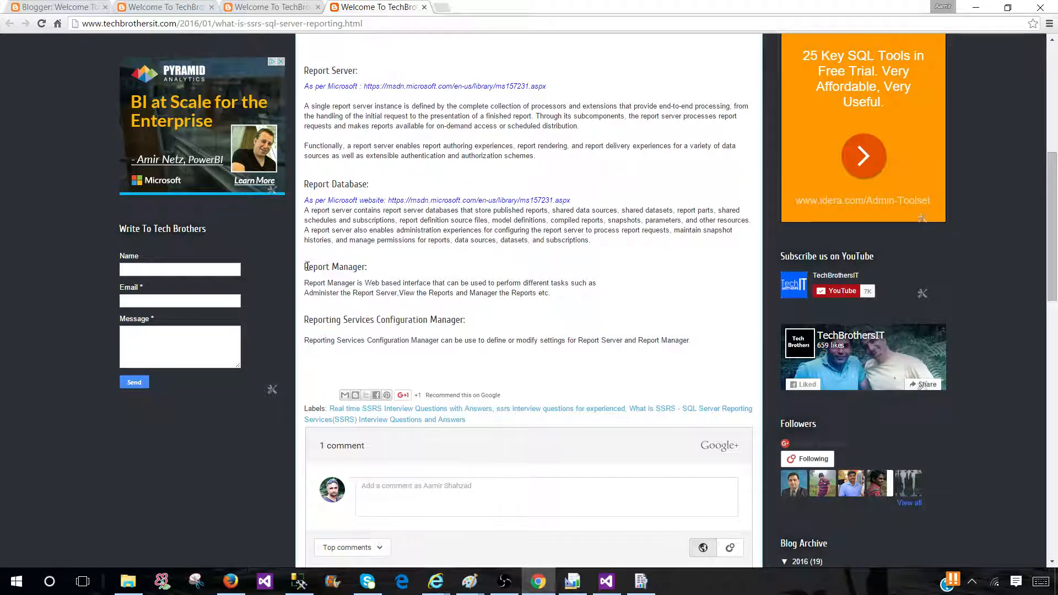
pyautogui.moveTo(304, 266); pyautogui.dragTo(551, 293)
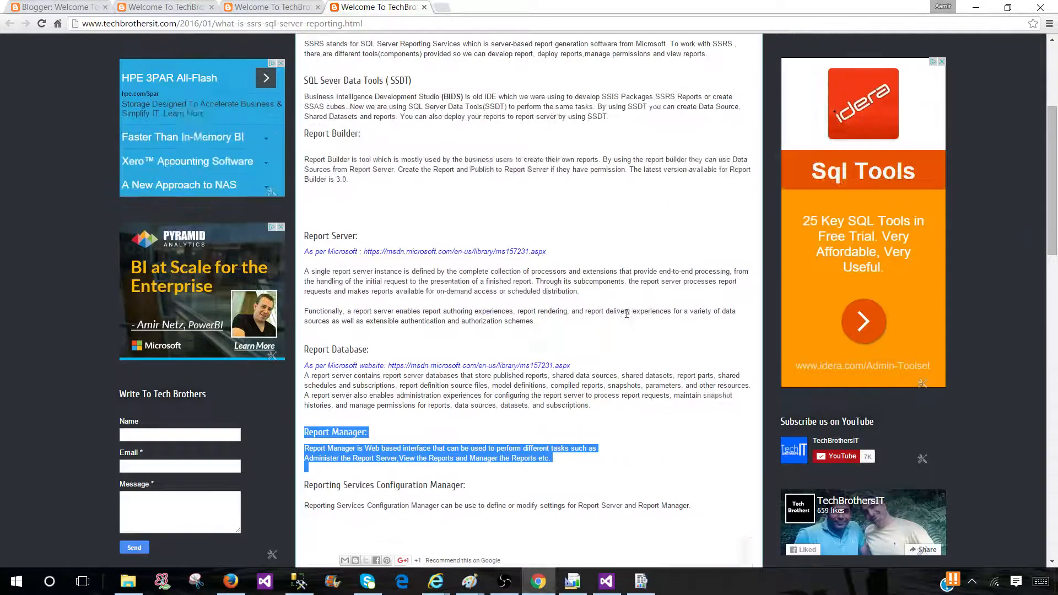
pyautogui.scroll(3)
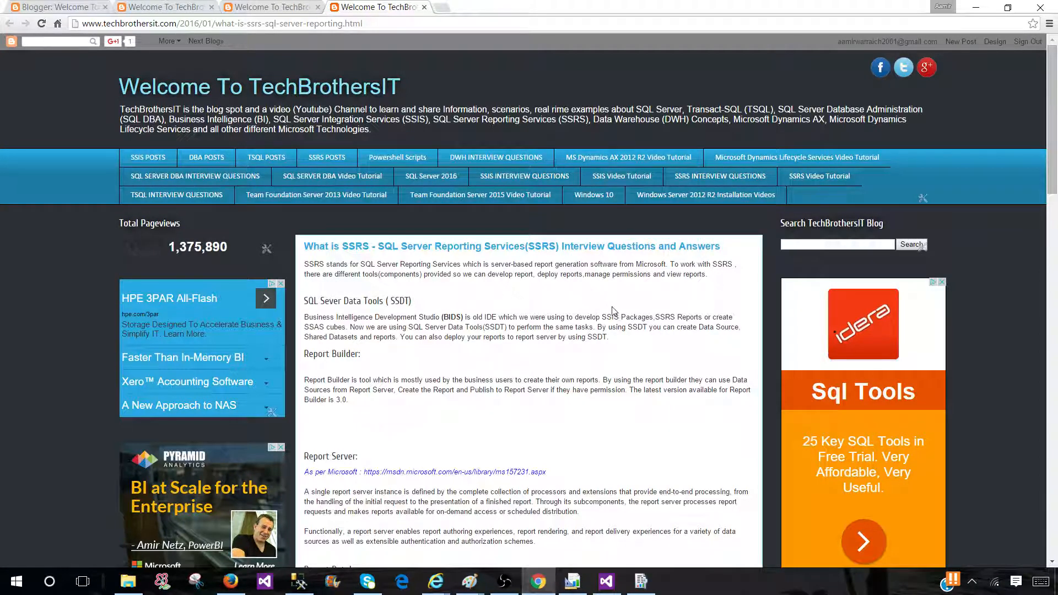
pyautogui.moveTo(597, 304)
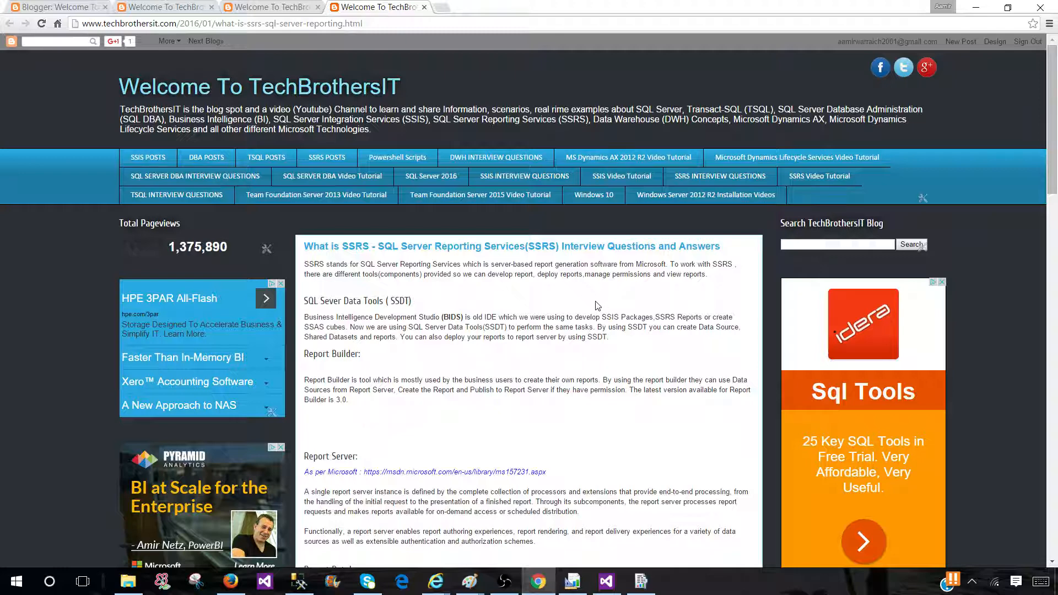